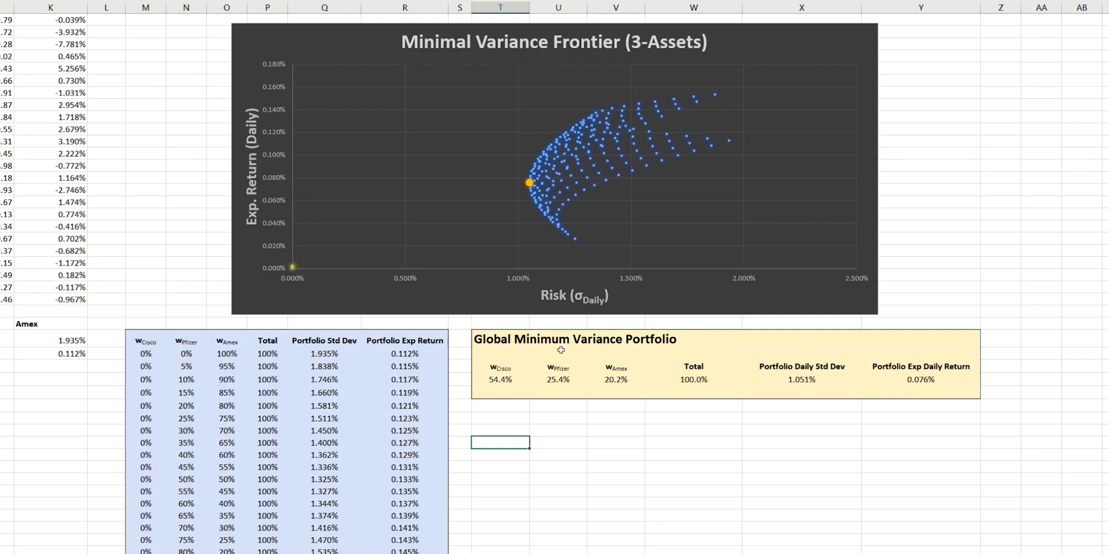
mouse_move(629, 350)
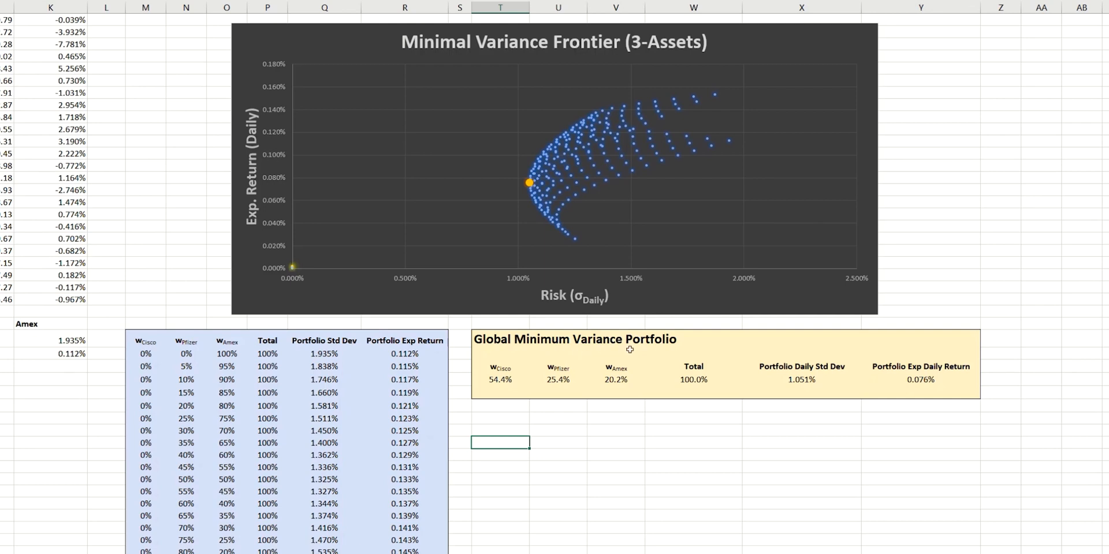
mouse_move(525, 350)
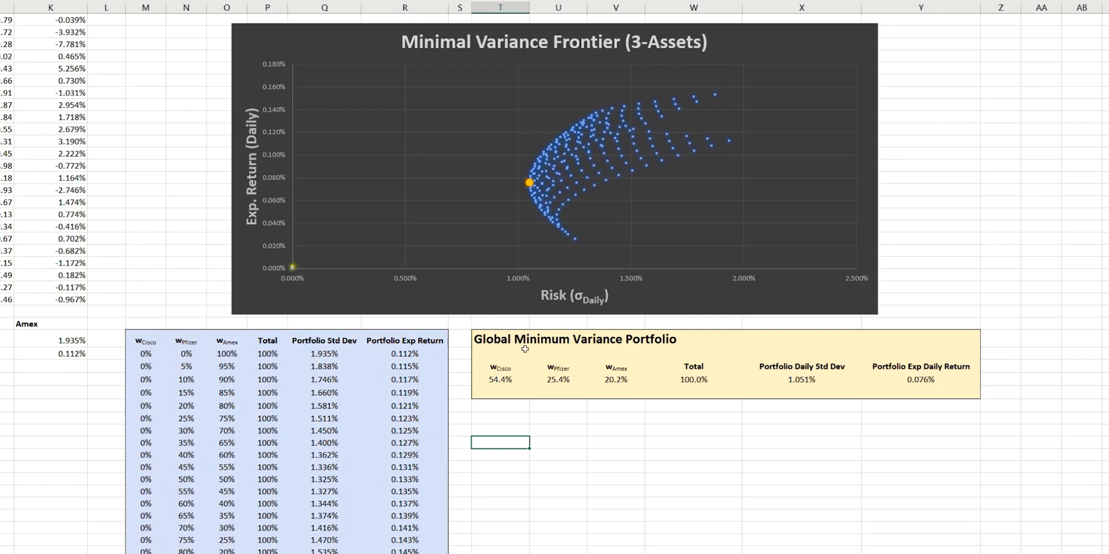
mouse_move(631, 362)
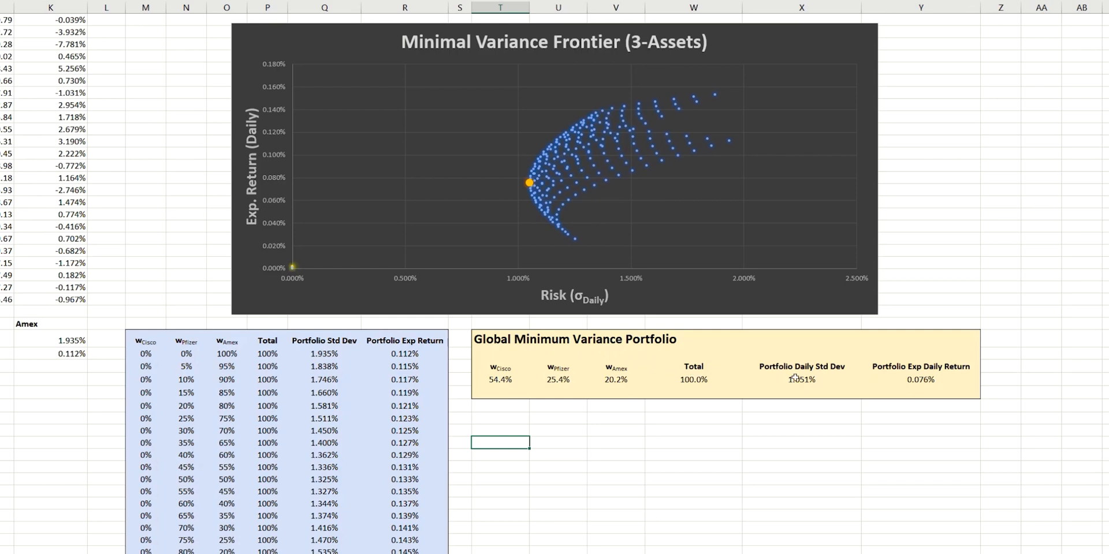
mouse_move(530, 193)
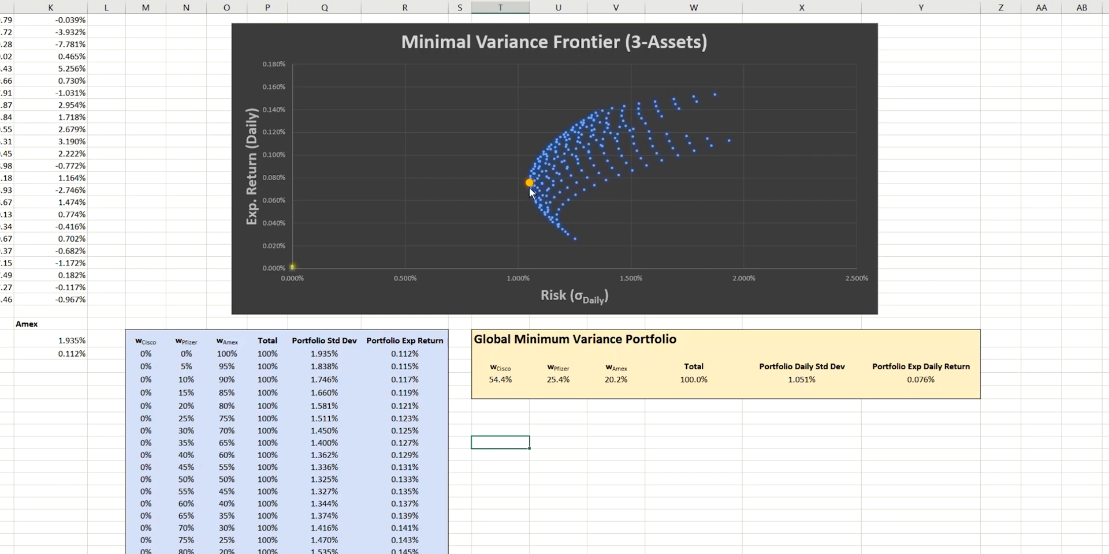
mouse_move(529, 183)
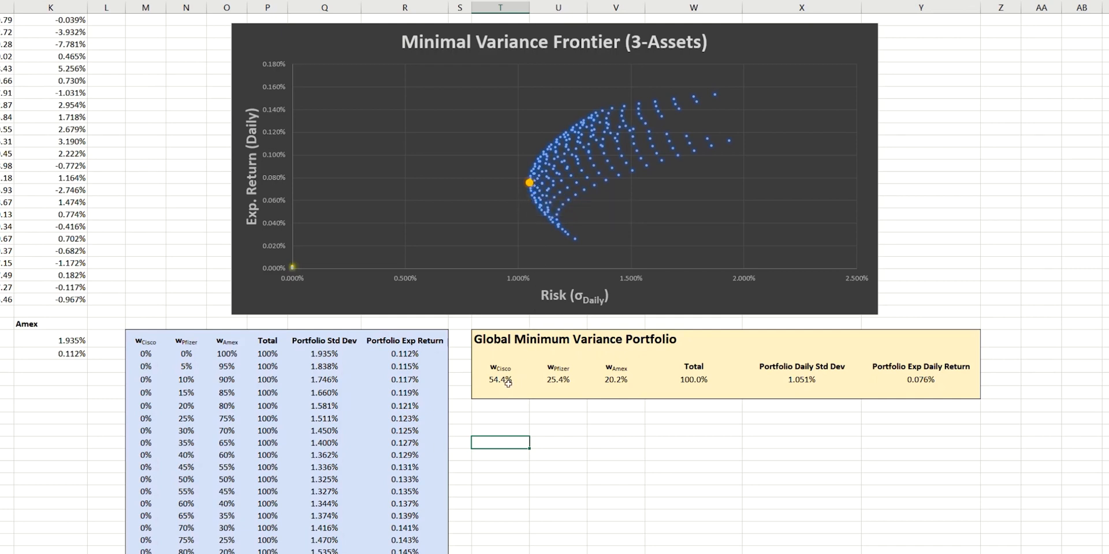
mouse_move(566, 384)
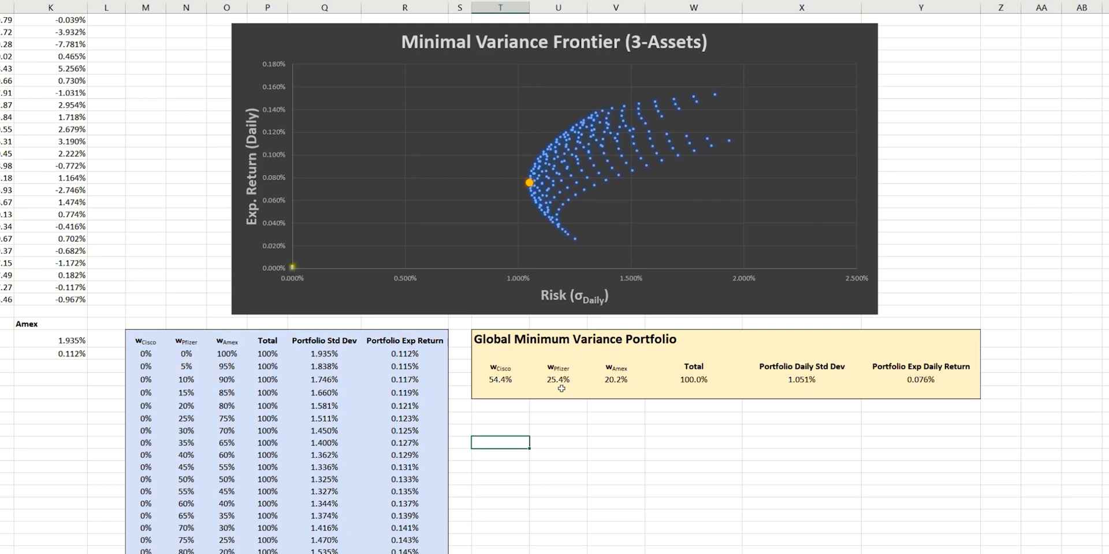
Inspect the 33.3%, 33.3% and 33.4% optimized weights and the Total =T269+U269+V269 formula.
click(500, 419)
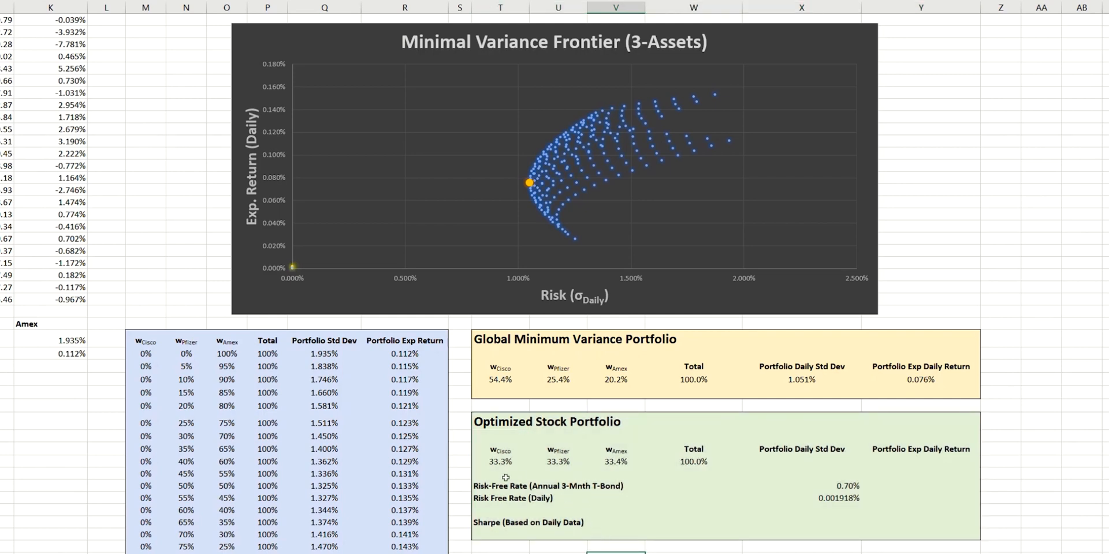
click(501, 461)
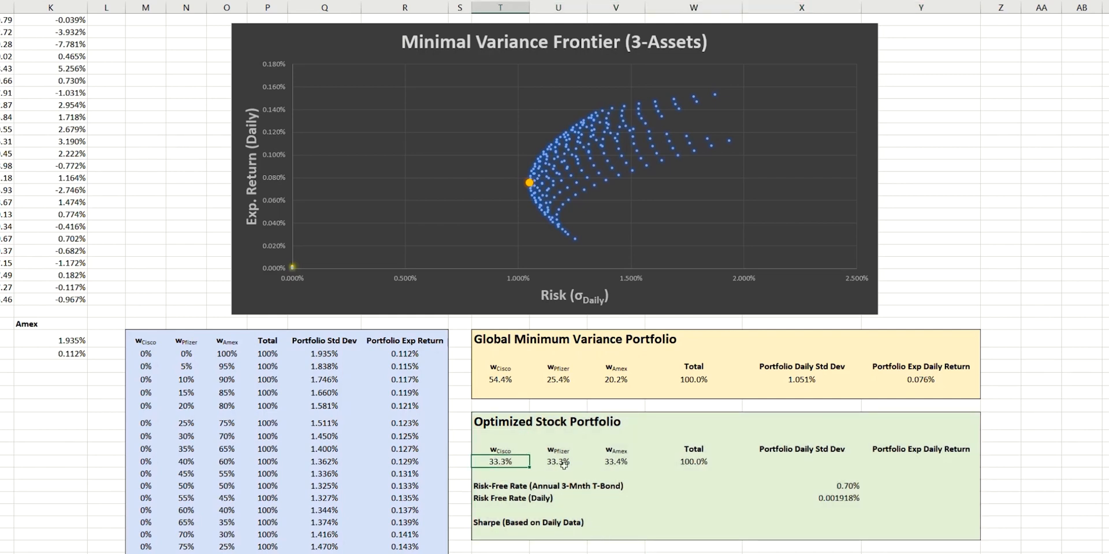
click(558, 461)
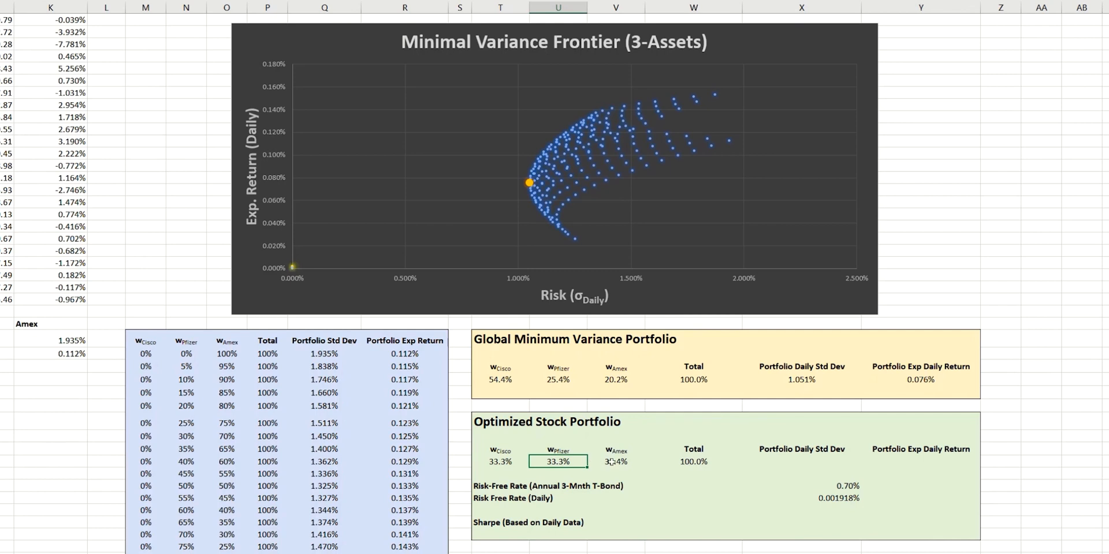
click(617, 461)
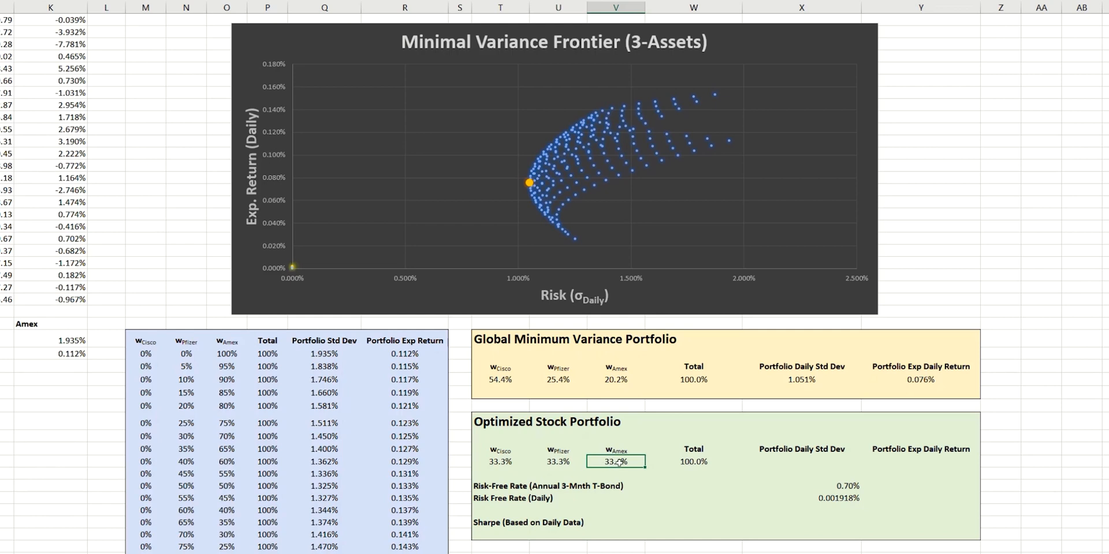
click(693, 462)
text(=T269+U269+V269)
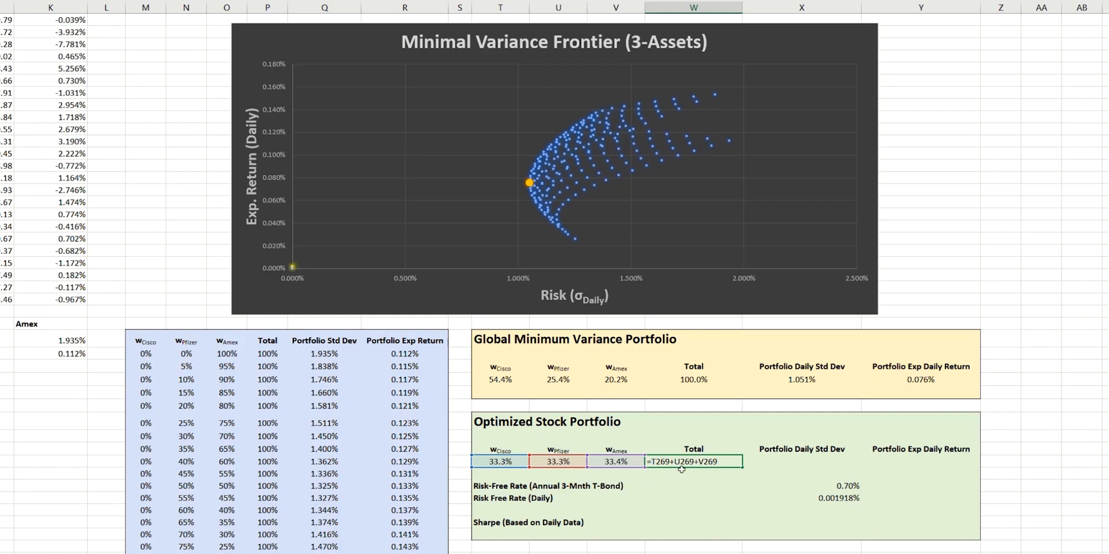
Paste the global portfolio's std dev (1.098%) and expected return (0.097%) formulas into the optimized row.
key(Return)
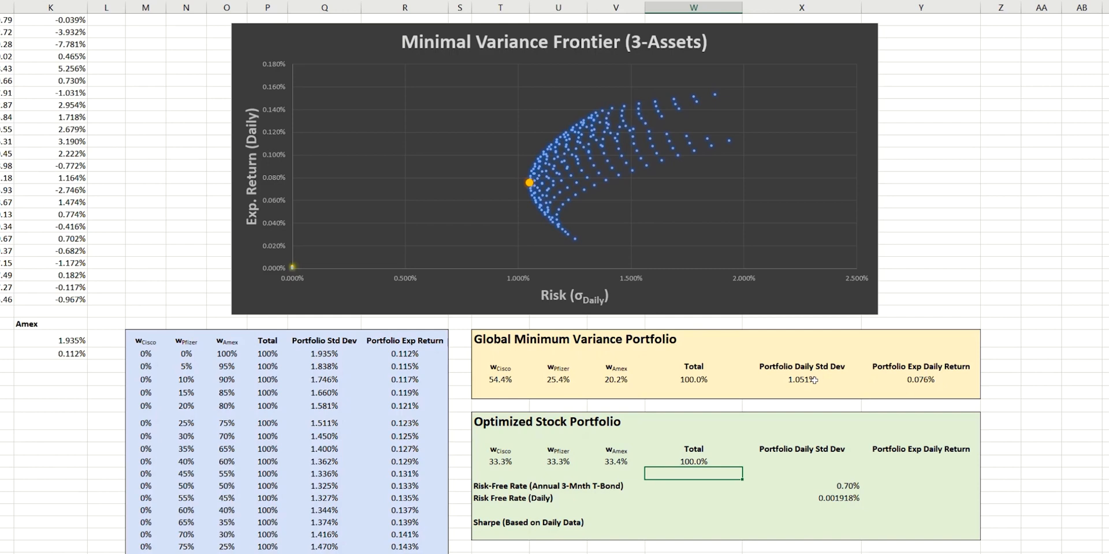
click(802, 380)
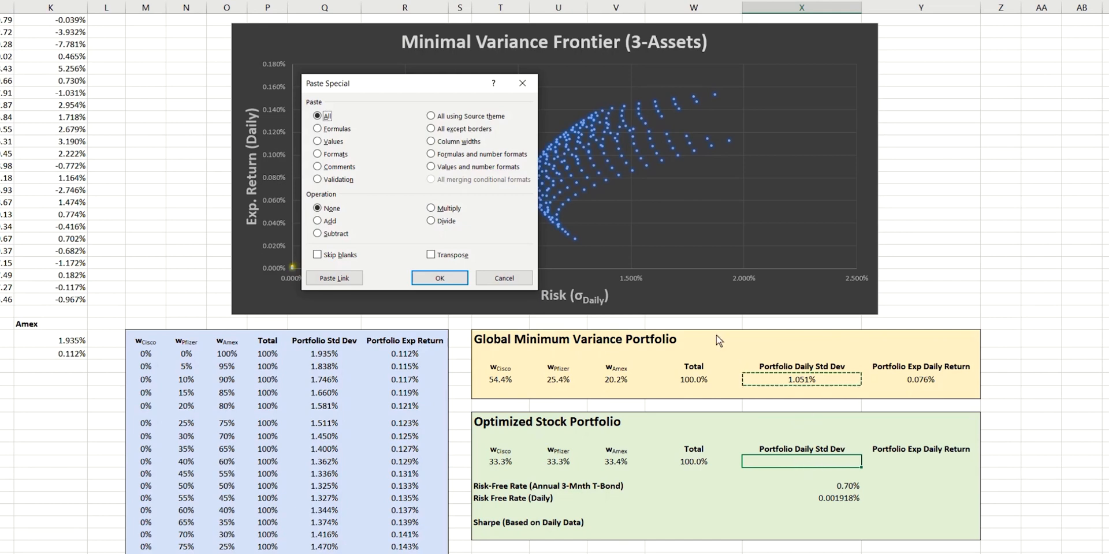
click(439, 278)
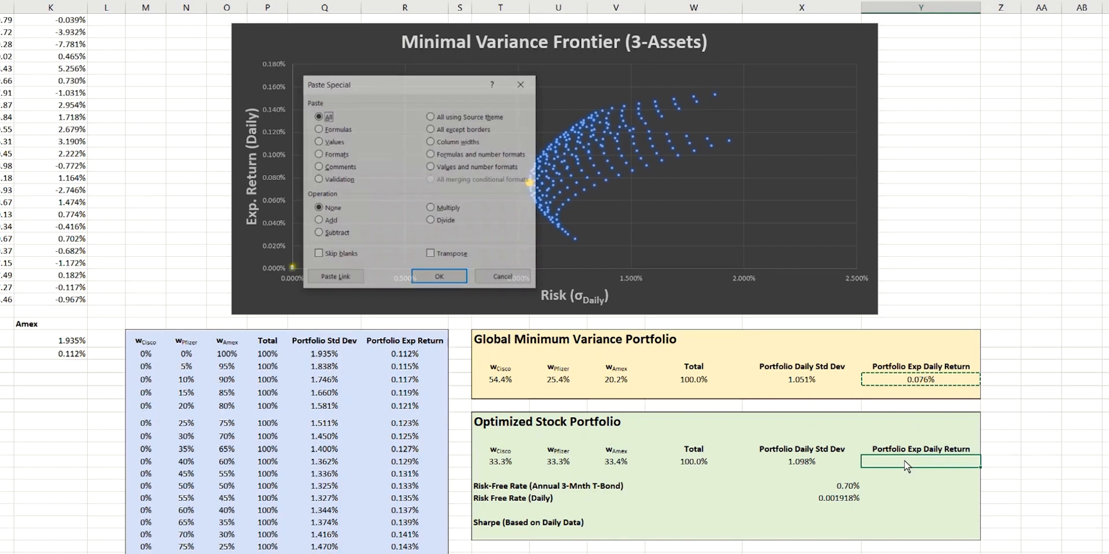
click(438, 277)
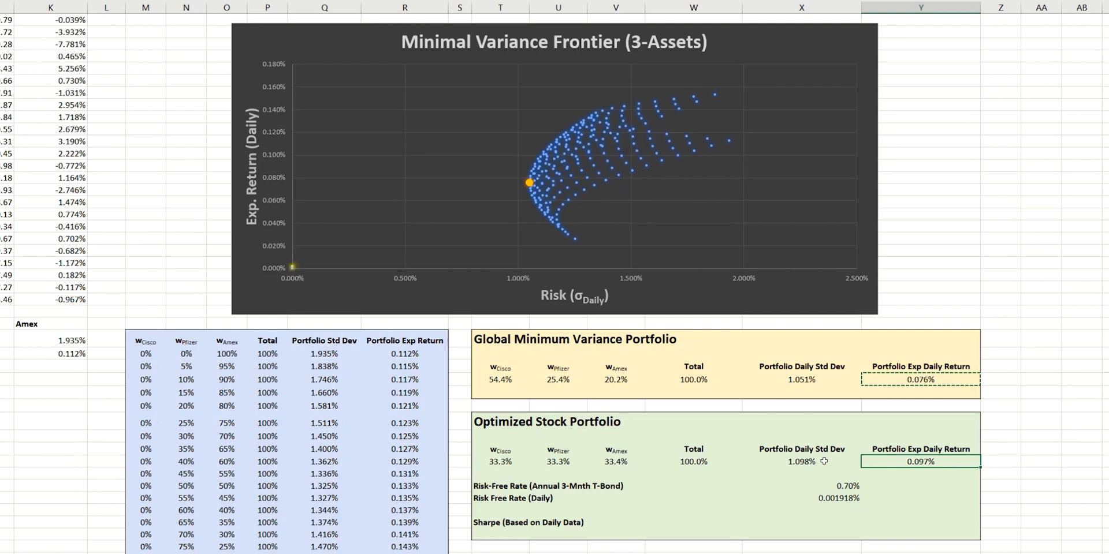
mouse_move(895, 461)
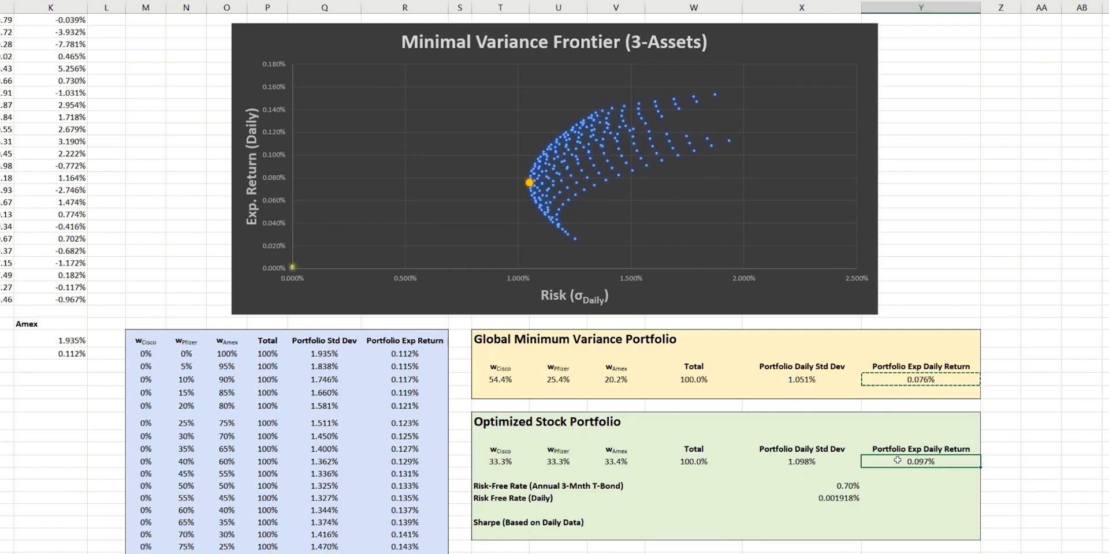
click(801, 461)
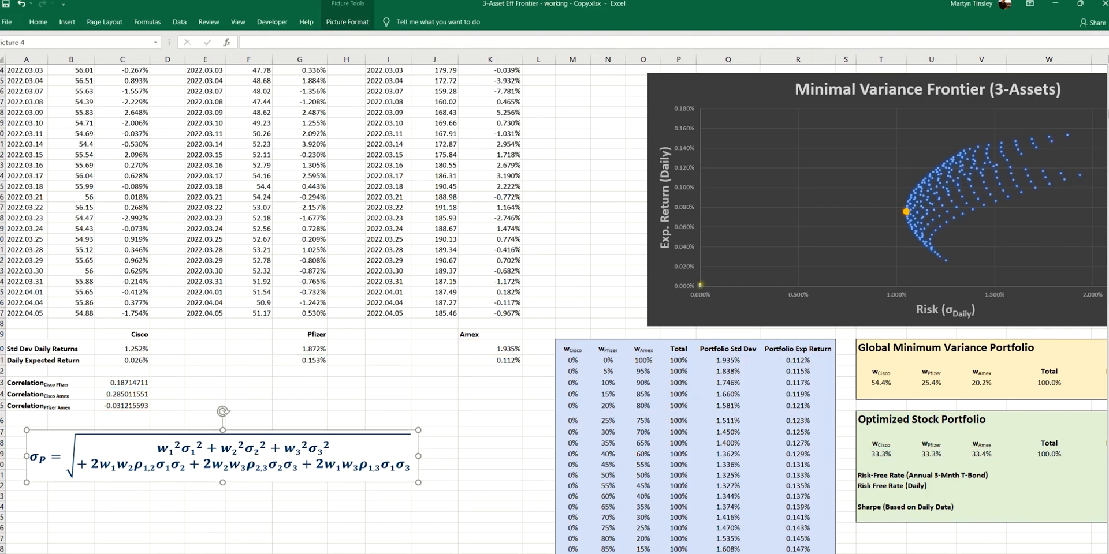
scroll(right, 3)
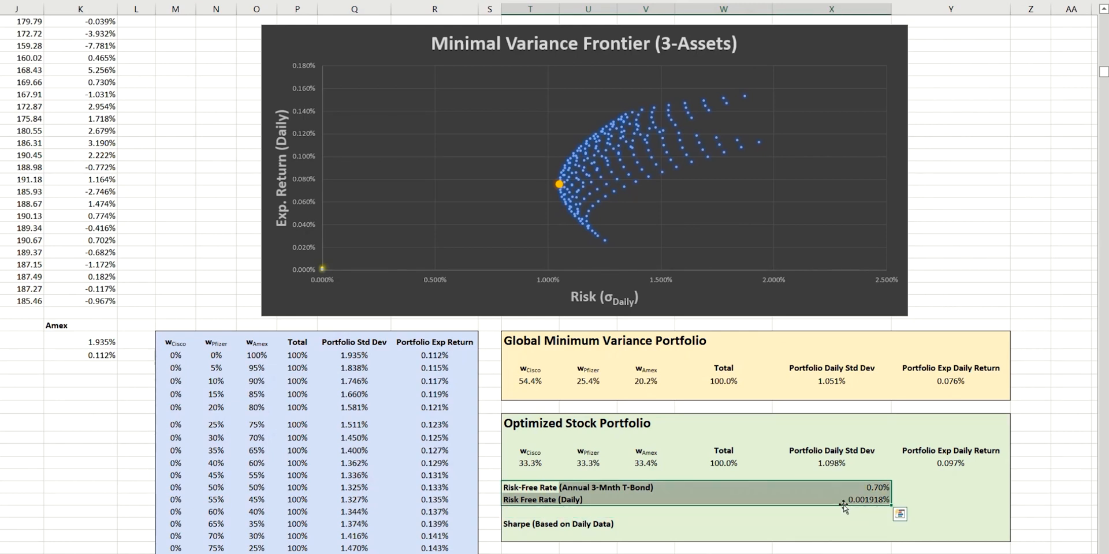
click(952, 487)
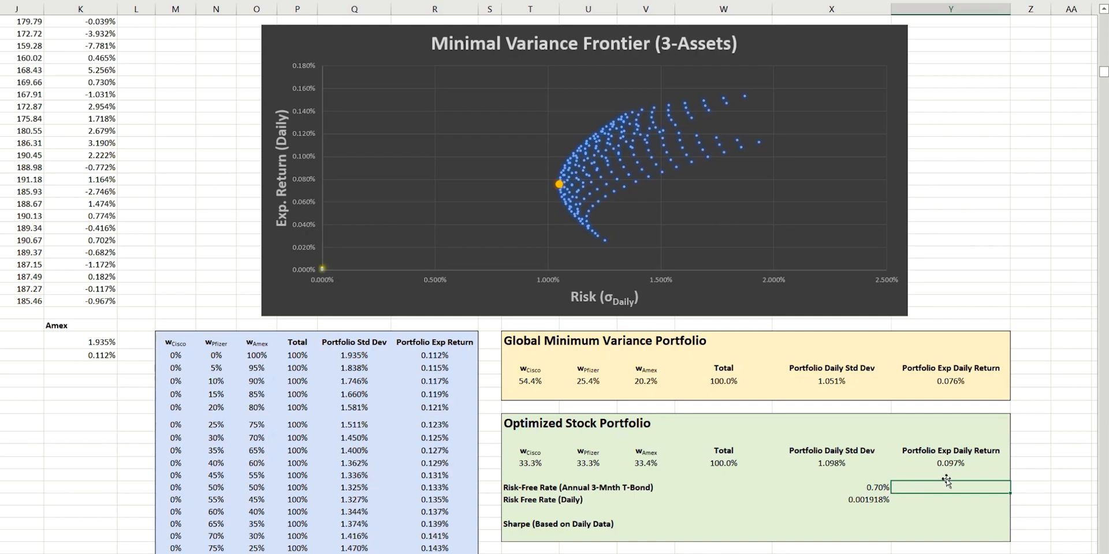
mouse_move(976, 461)
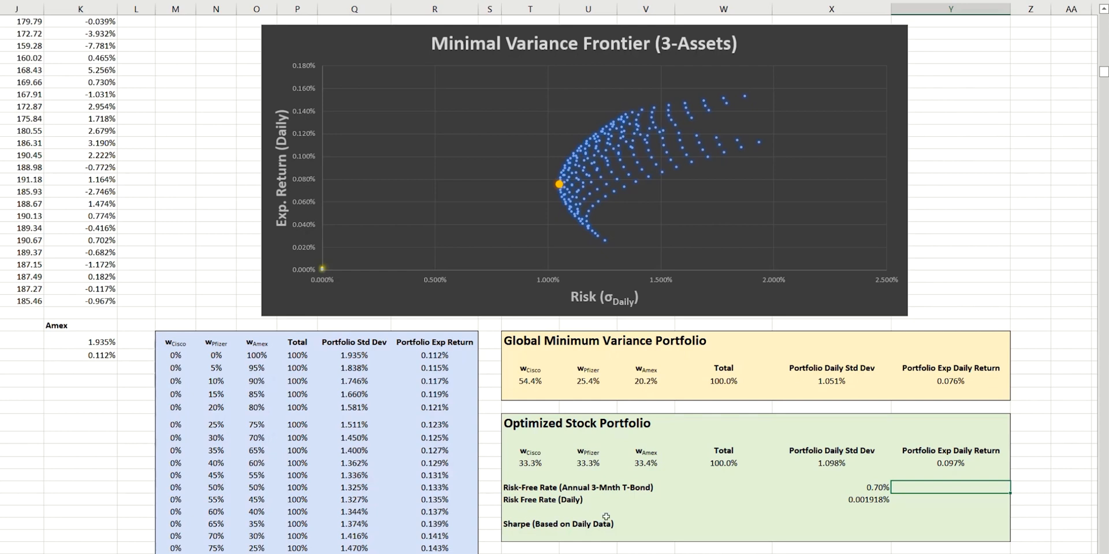
Enter =(Y269-X272)/X269 in X274, giving a Sharpe ratio of 0.0868.
click(831, 524)
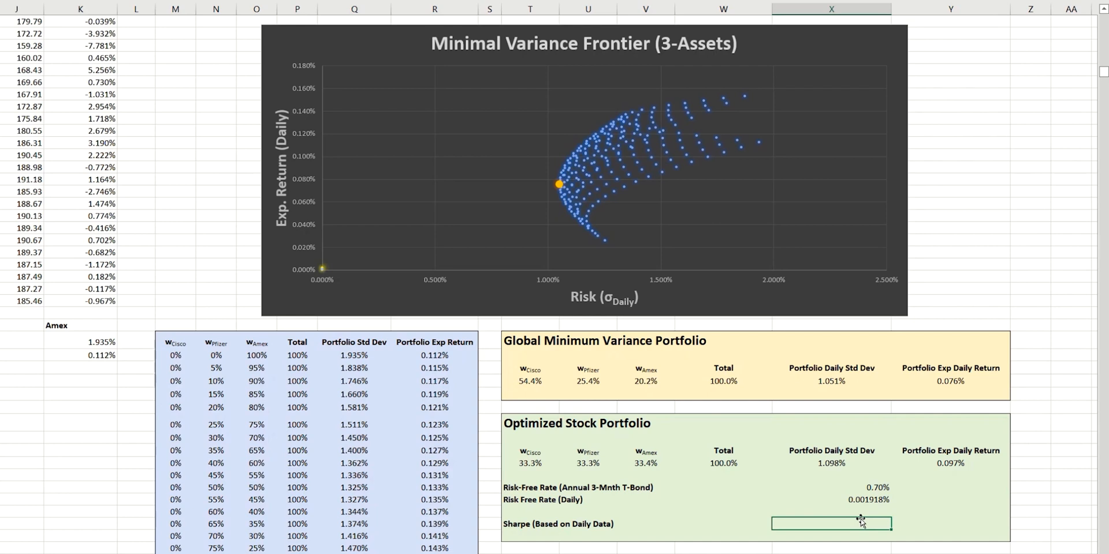
text(=(Y269)
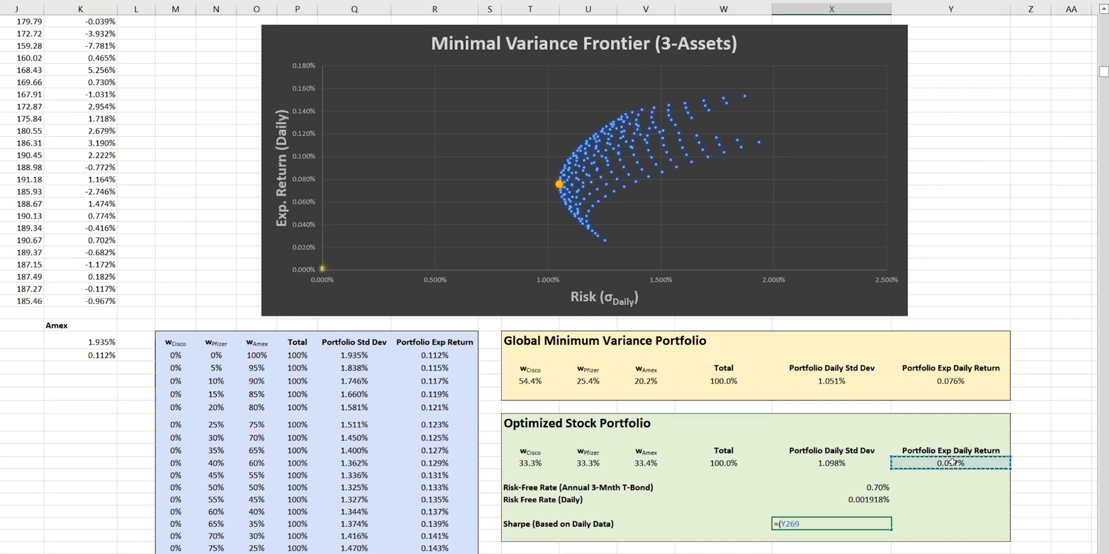
text(-X272)
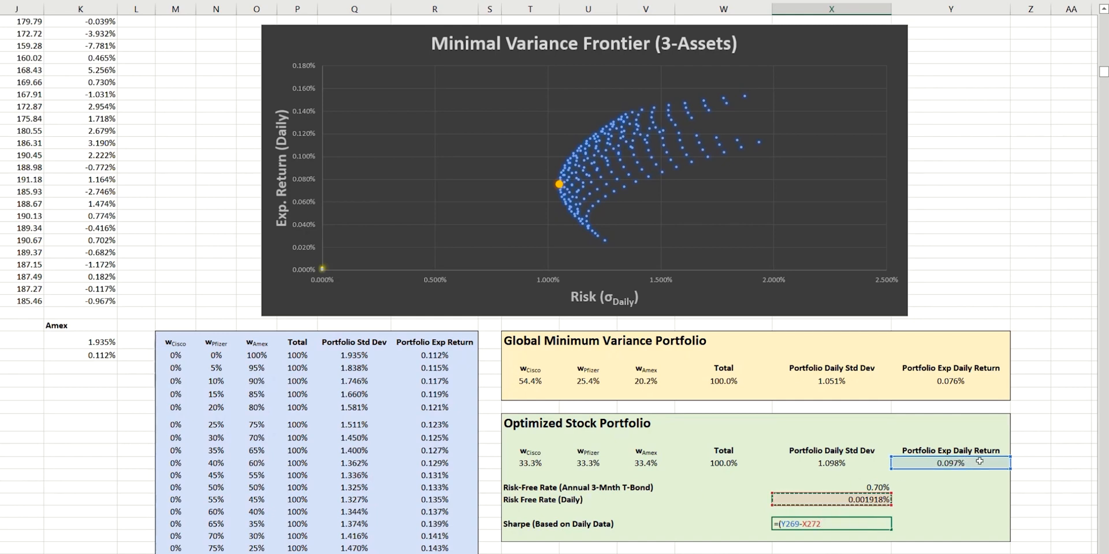
text(/X269)
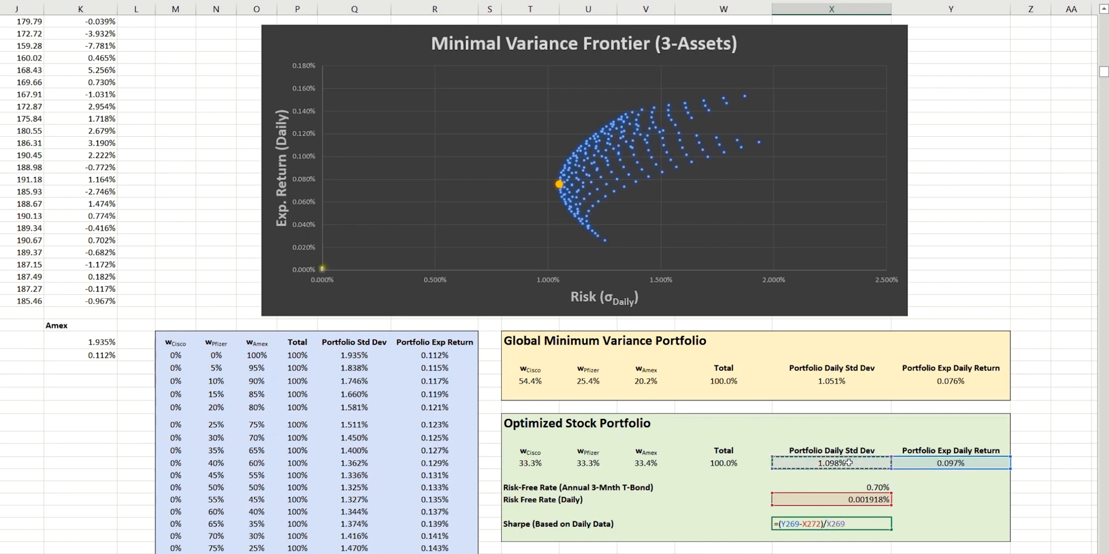
key(Return)
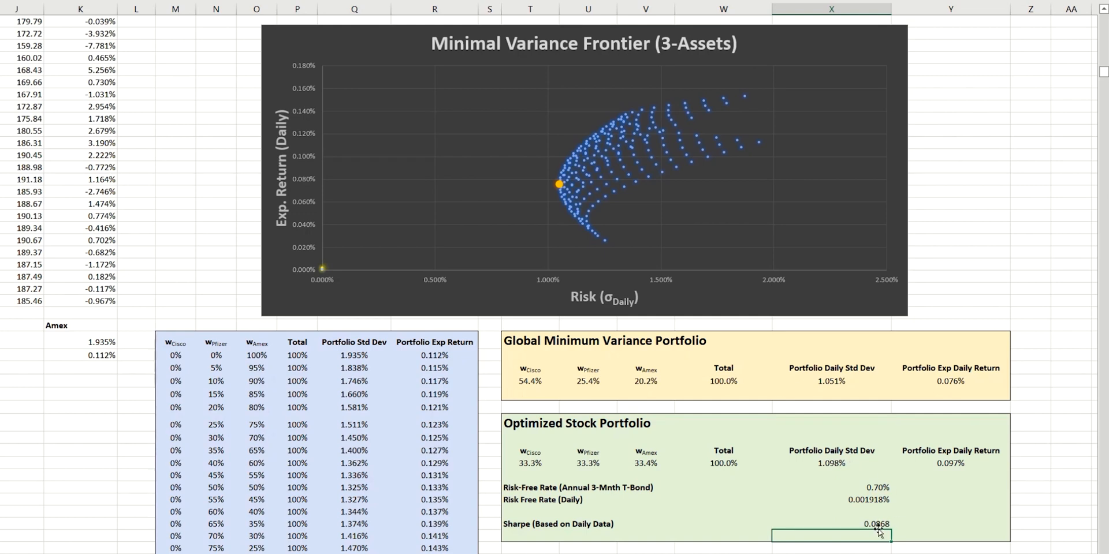
mouse_move(493, 447)
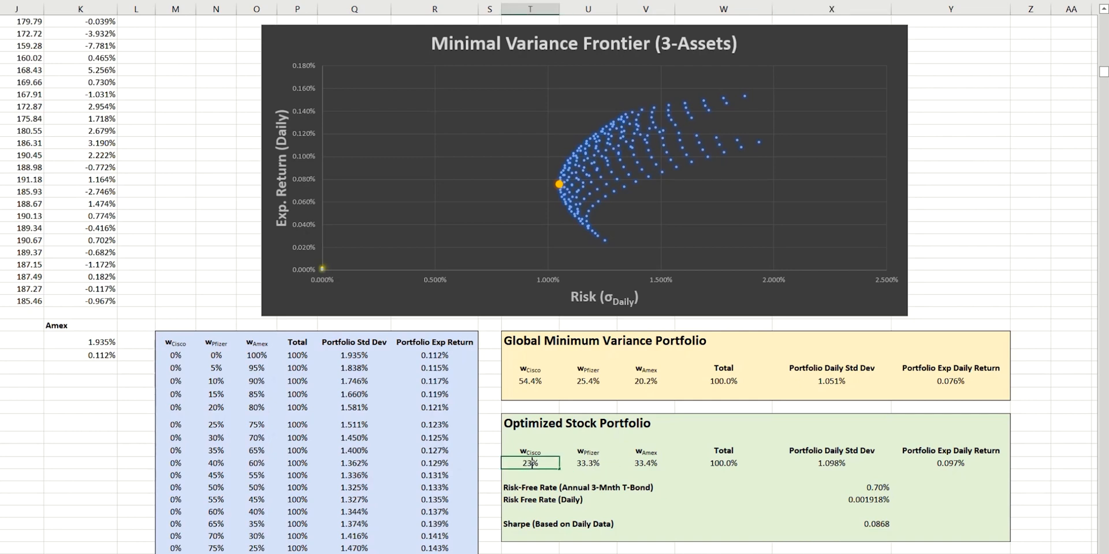
Set the Cisco weight to 23.3%.
text(23.3%)
click(589, 464)
text(43.3)
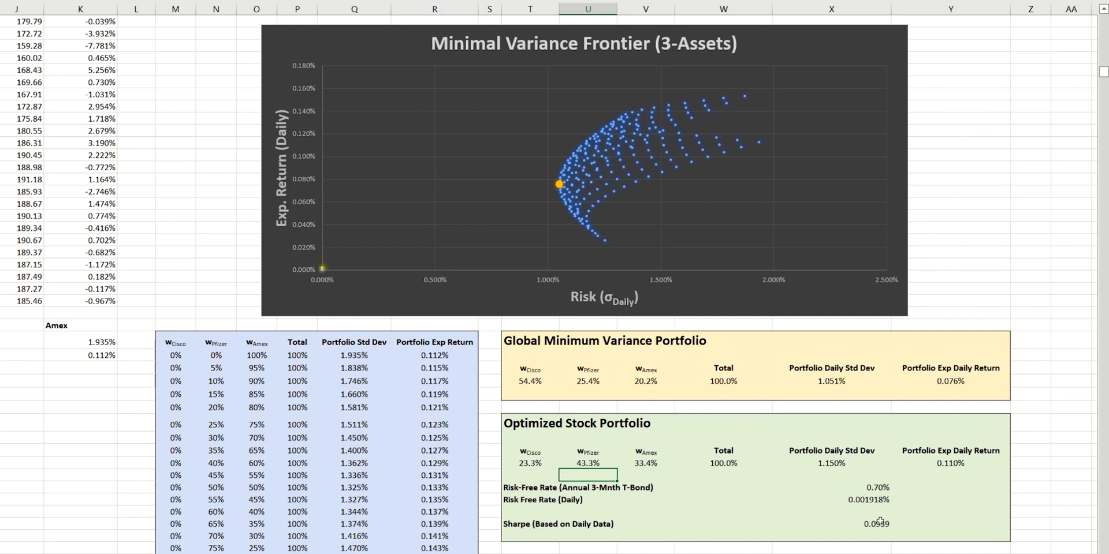
mouse_move(889, 530)
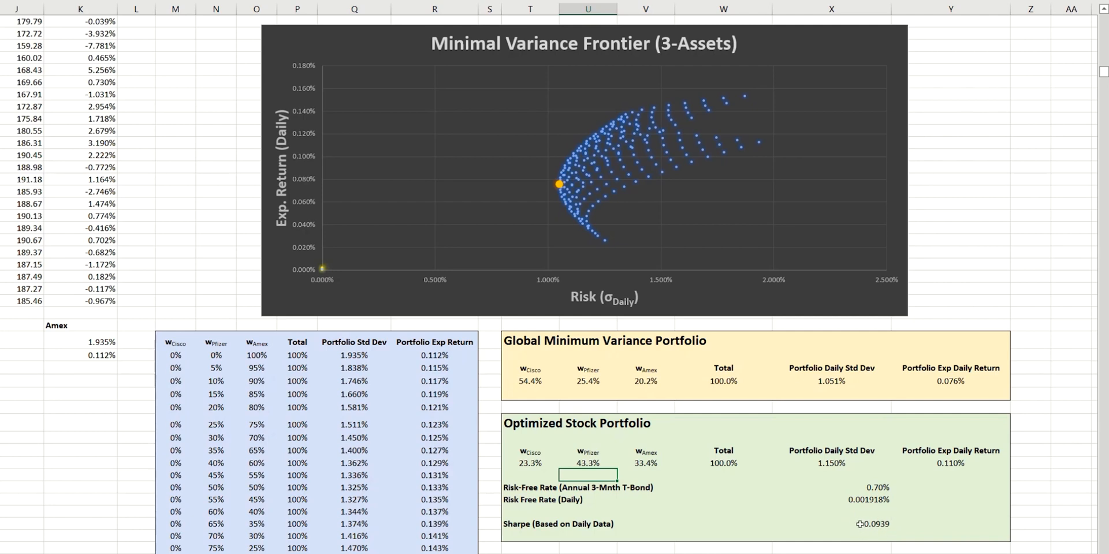
click(831, 524)
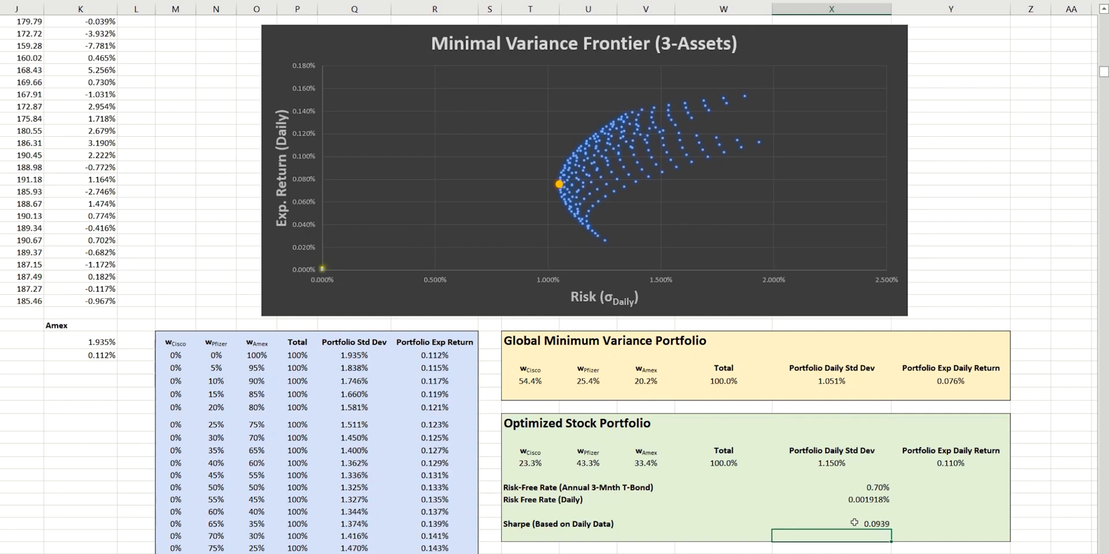
mouse_move(749, 458)
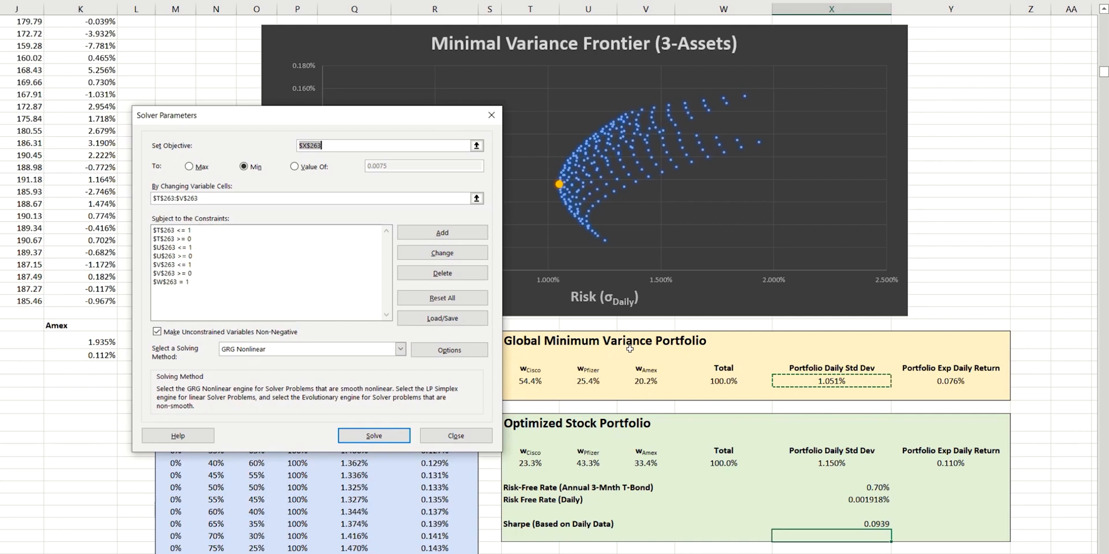
mouse_move(234, 253)
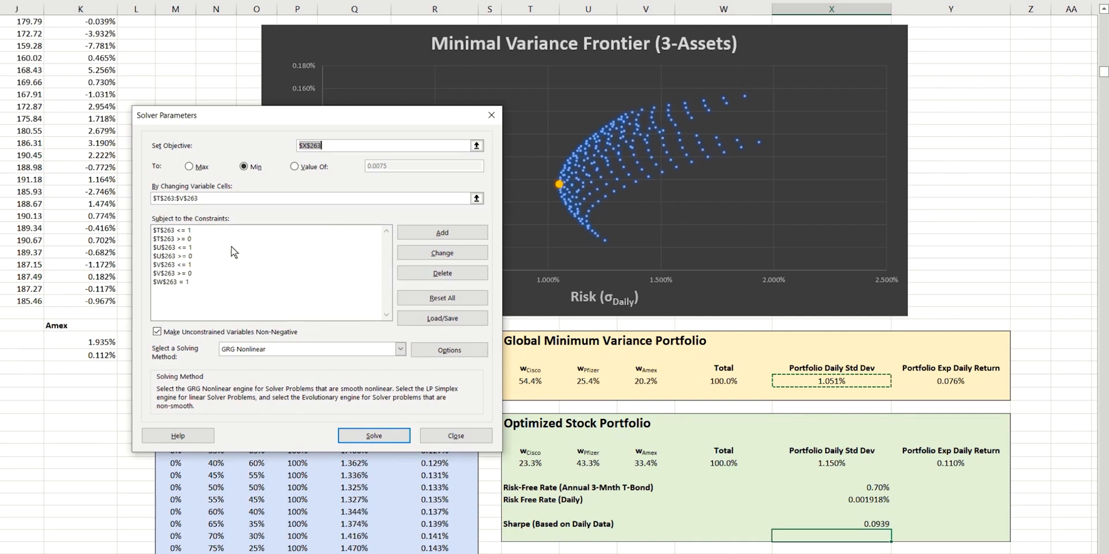
mouse_move(262, 272)
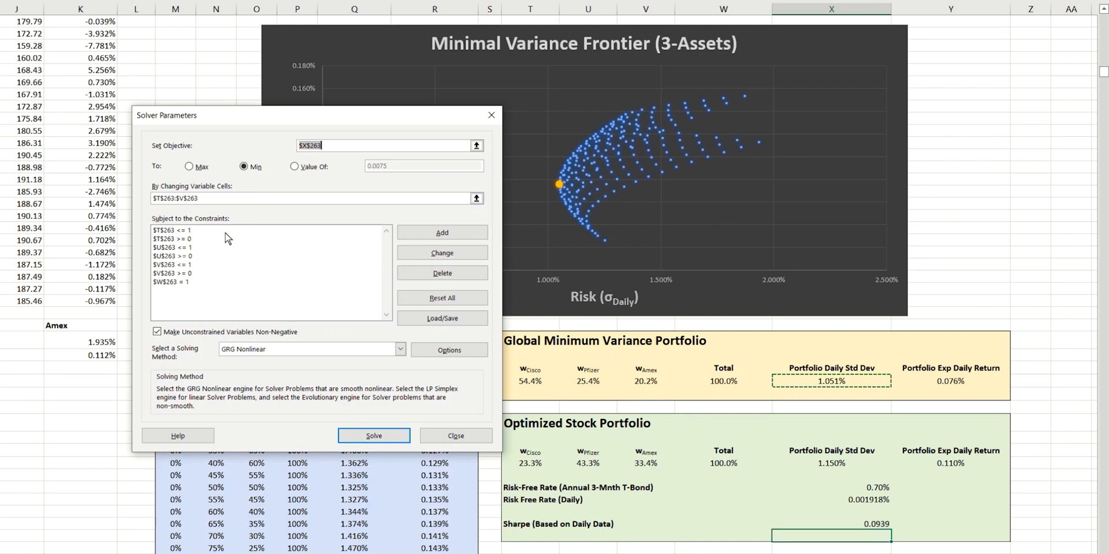
mouse_move(184, 236)
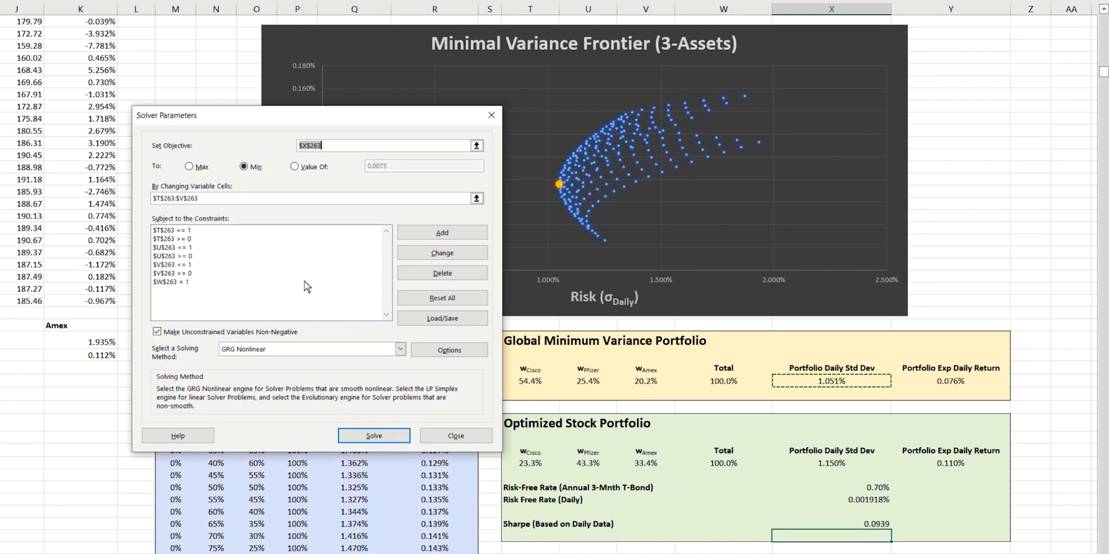
mouse_move(195, 226)
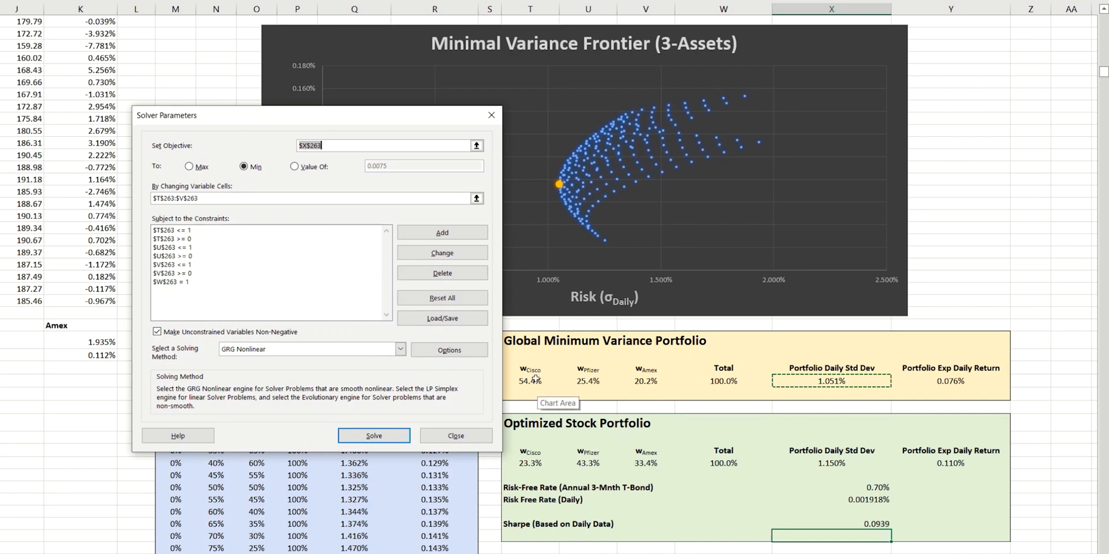
mouse_move(643, 381)
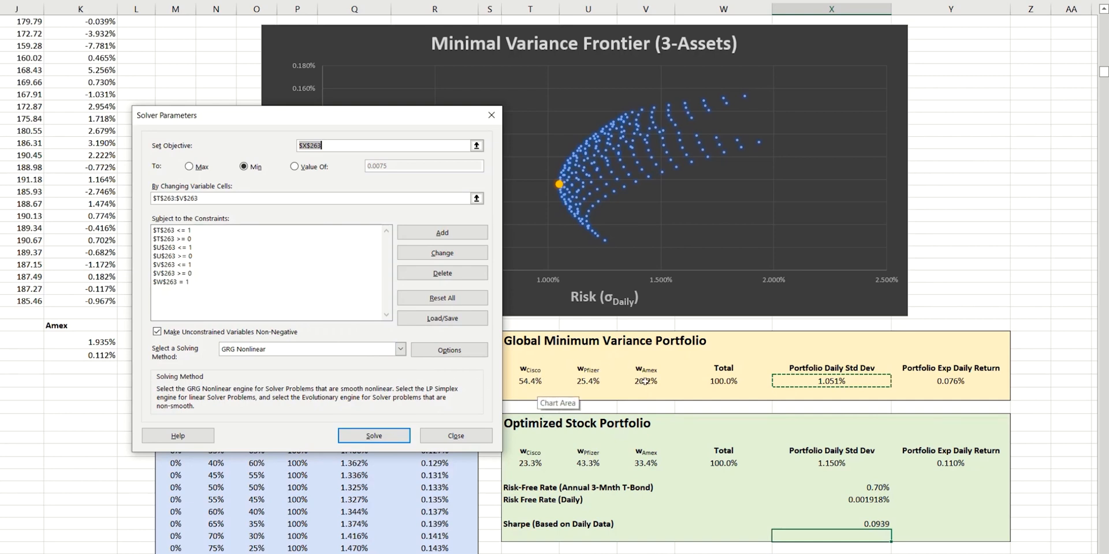
mouse_move(191, 236)
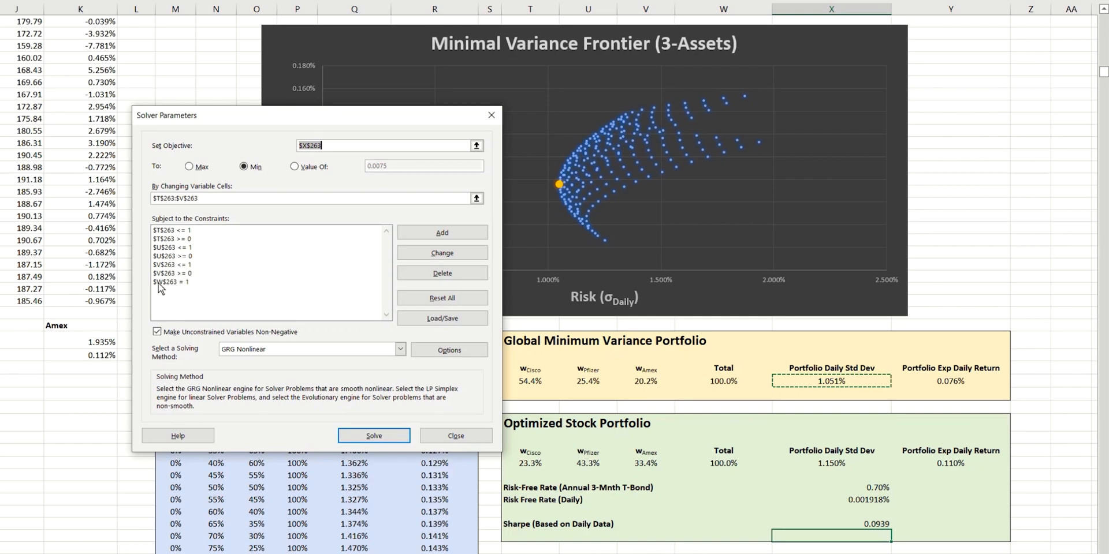
mouse_move(248, 285)
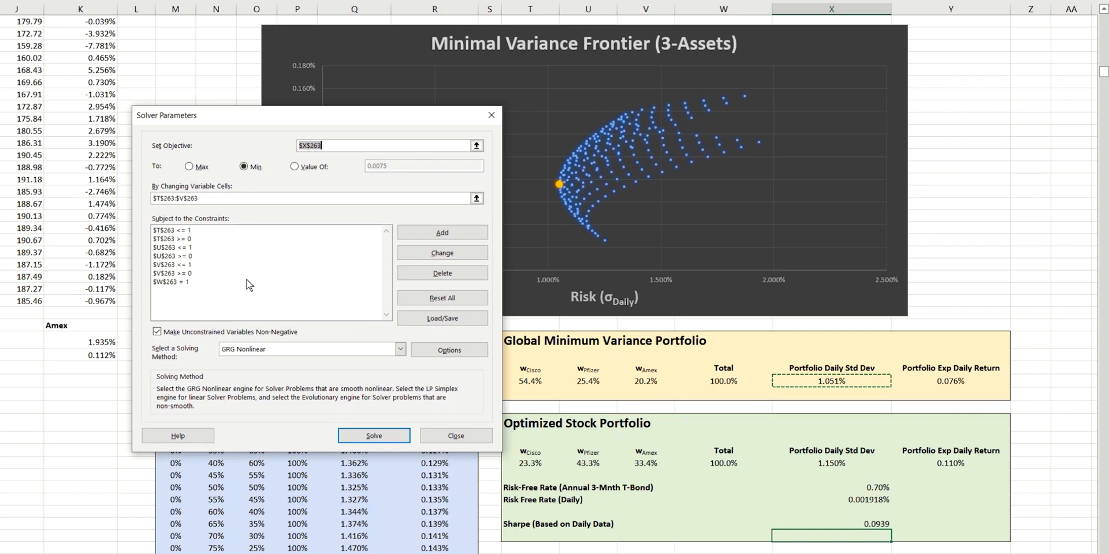
mouse_move(701, 389)
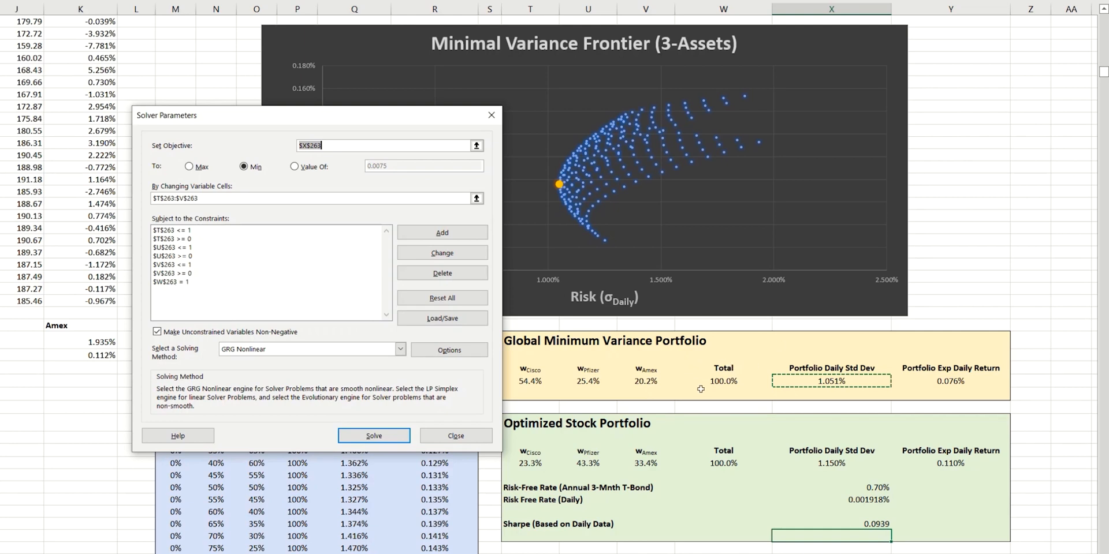
mouse_move(177, 290)
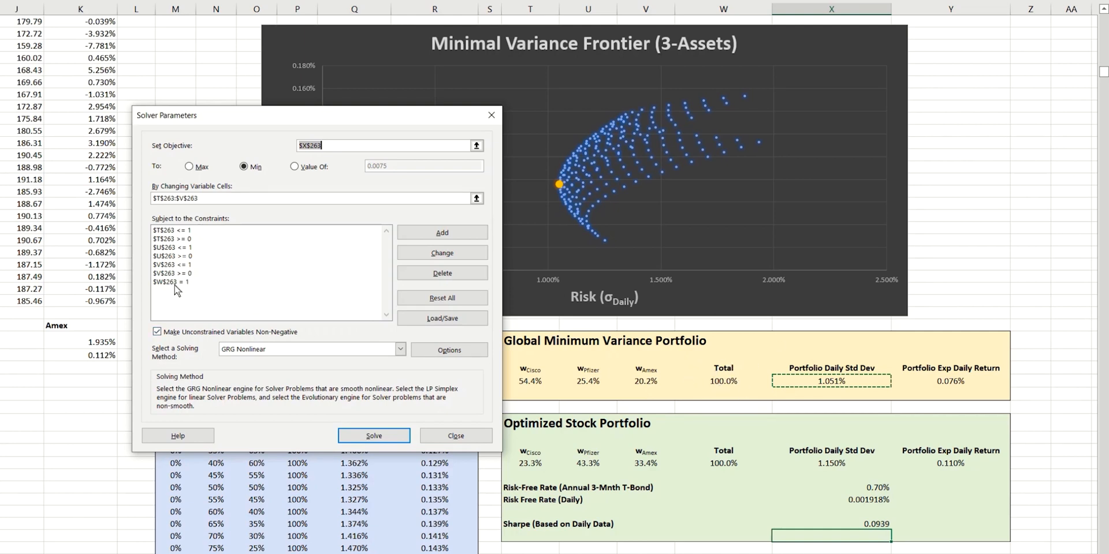
mouse_move(208, 295)
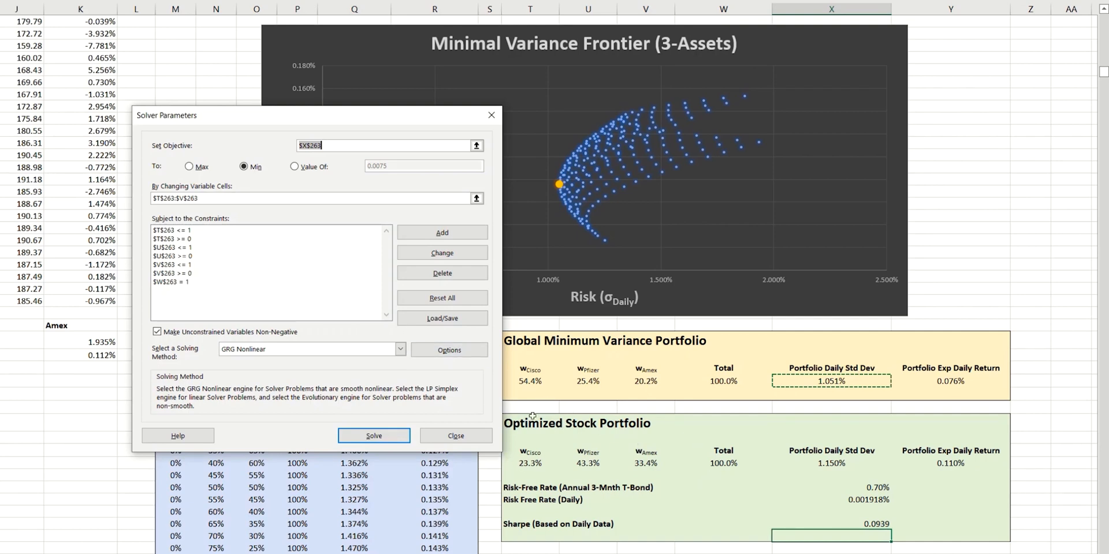
mouse_move(676, 479)
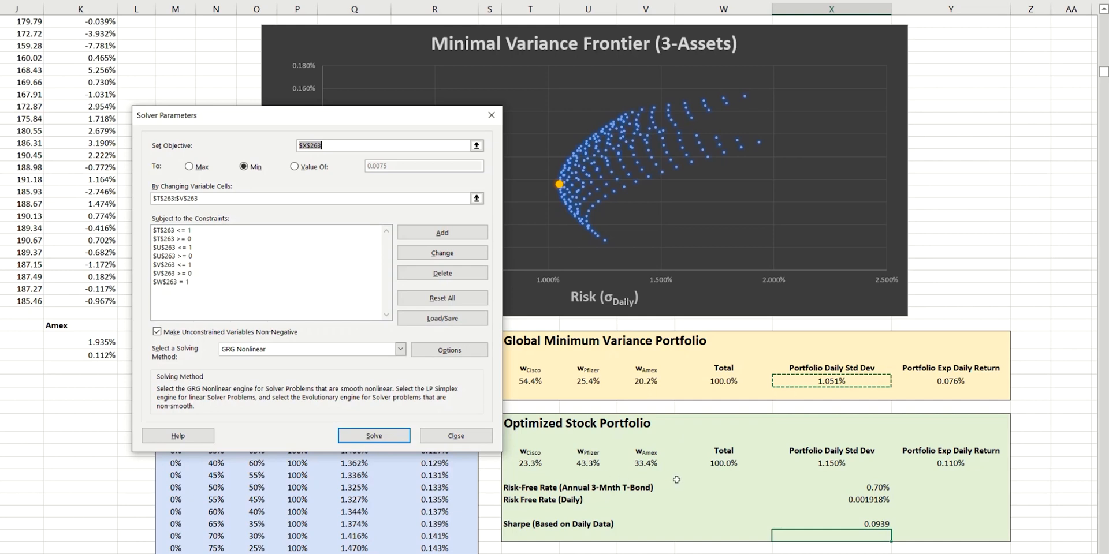
mouse_move(299, 256)
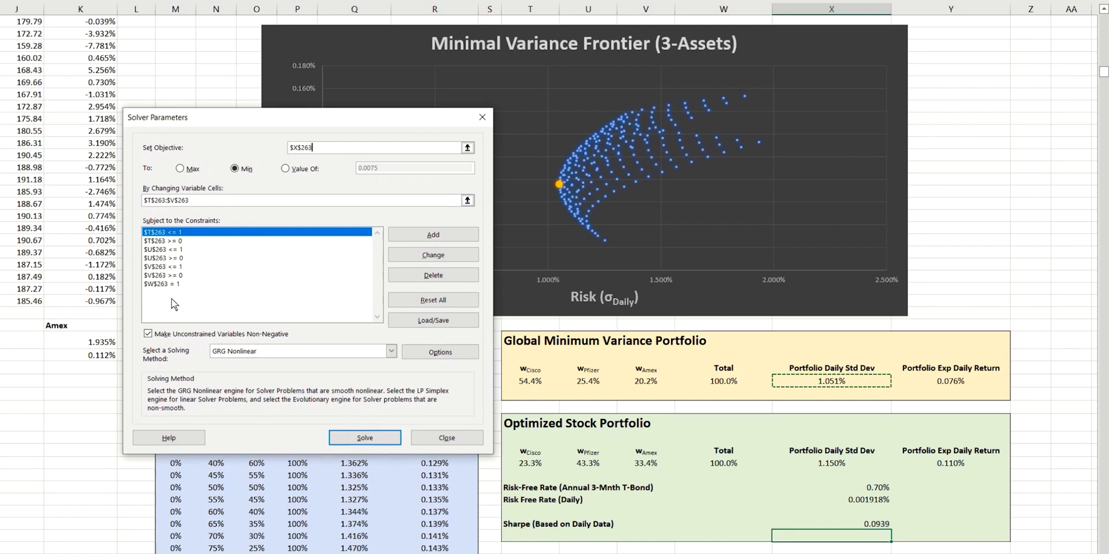
mouse_move(159, 243)
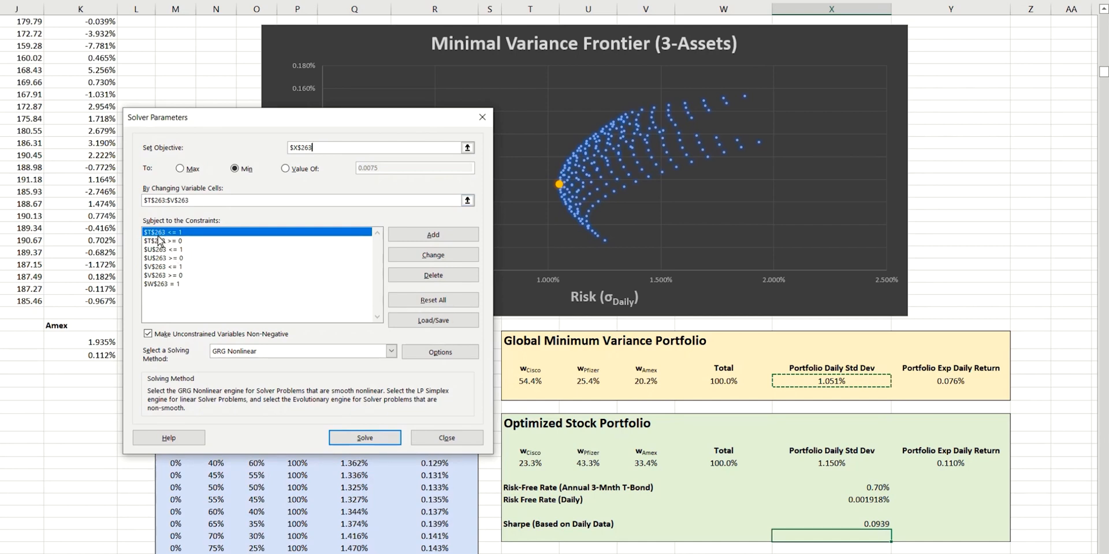
Change a Solver weight constraint's cell reference from row 263 to row 269.
click(432, 254)
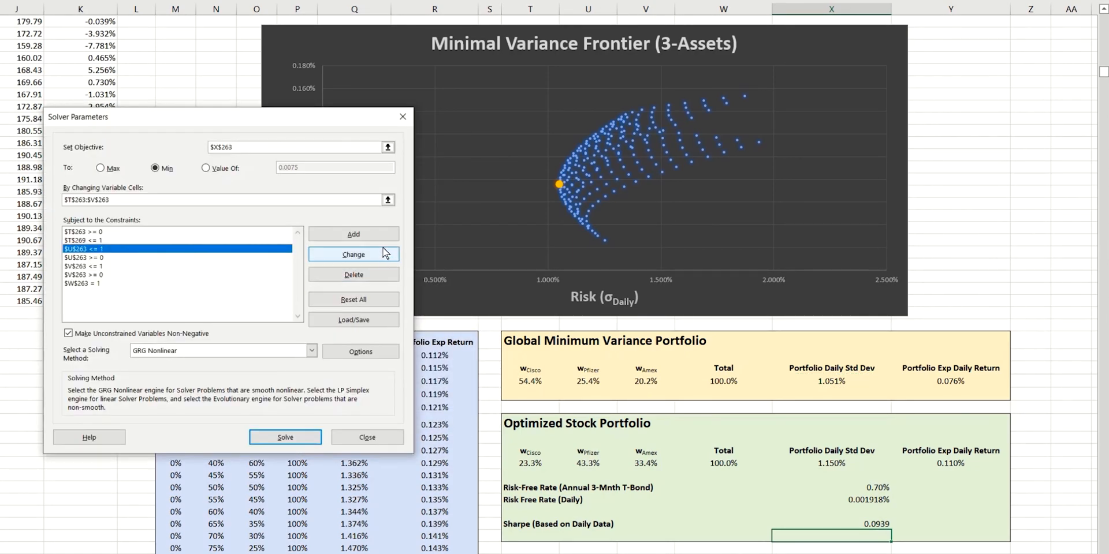
click(353, 254)
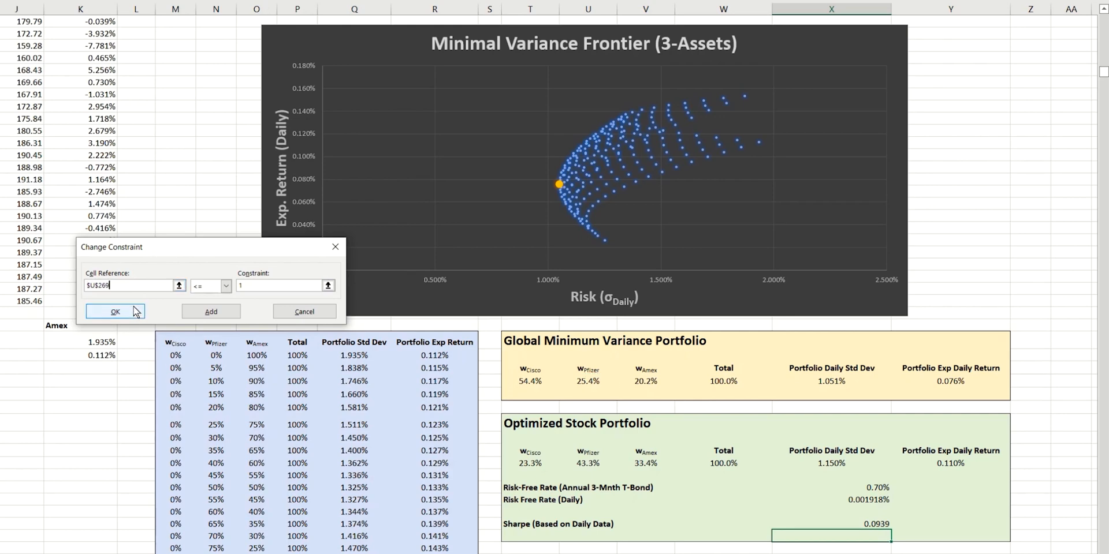
click(114, 312)
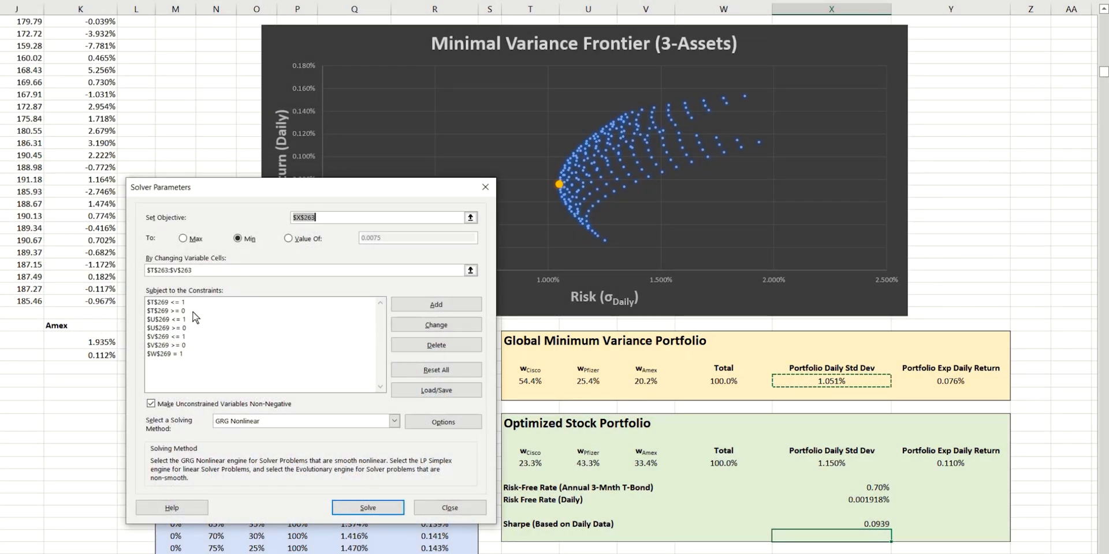
mouse_move(189, 341)
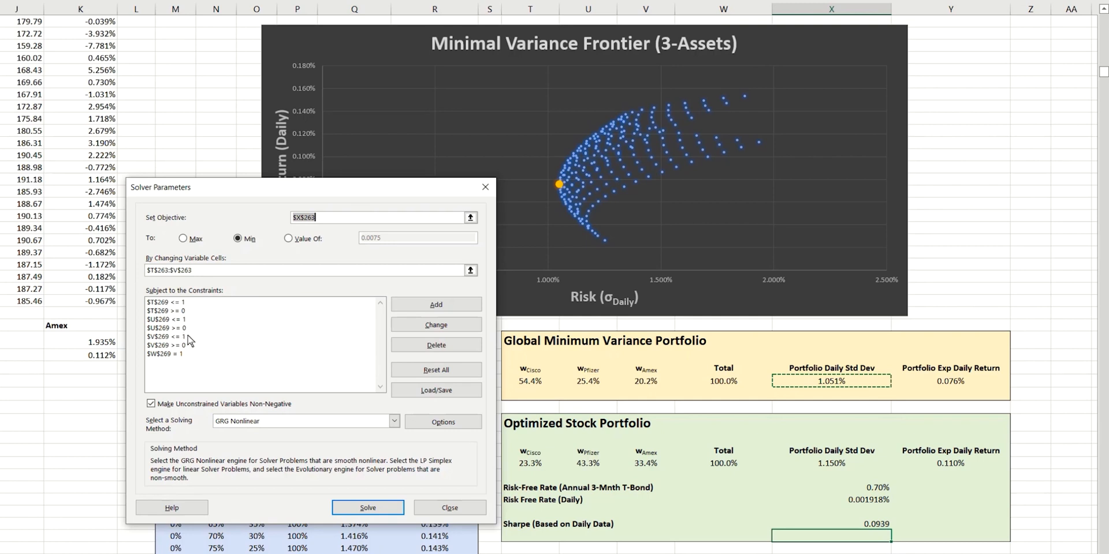
mouse_move(178, 228)
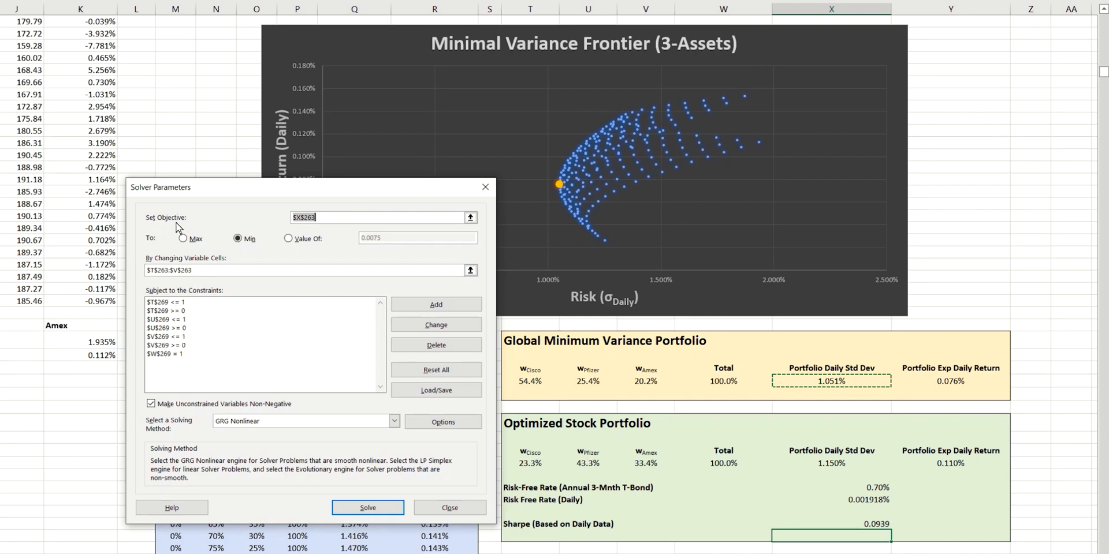
mouse_move(190, 224)
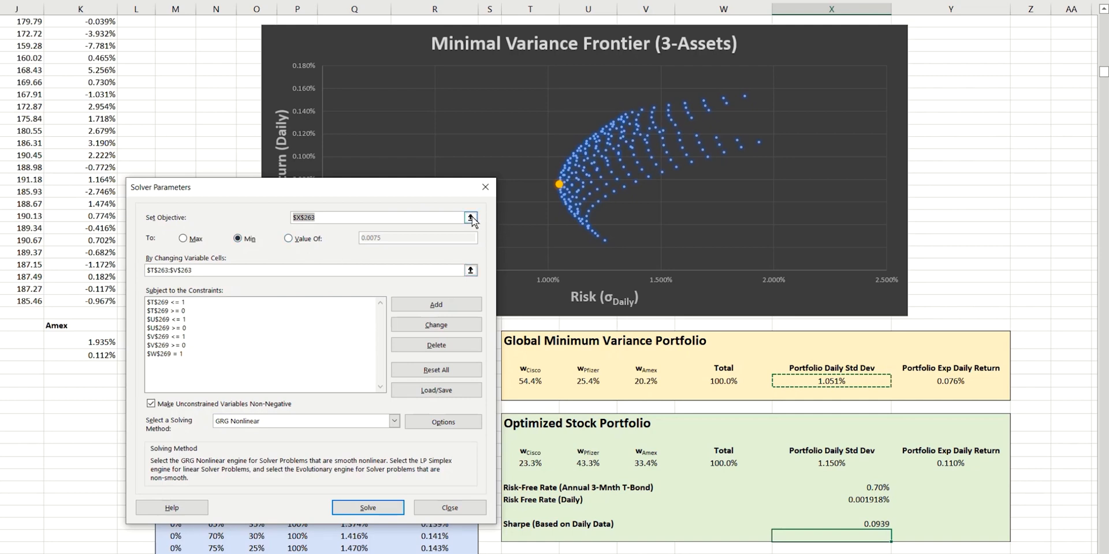
Set Solver to maximize $X$274 by changing $T$269:$V$269.
click(471, 218)
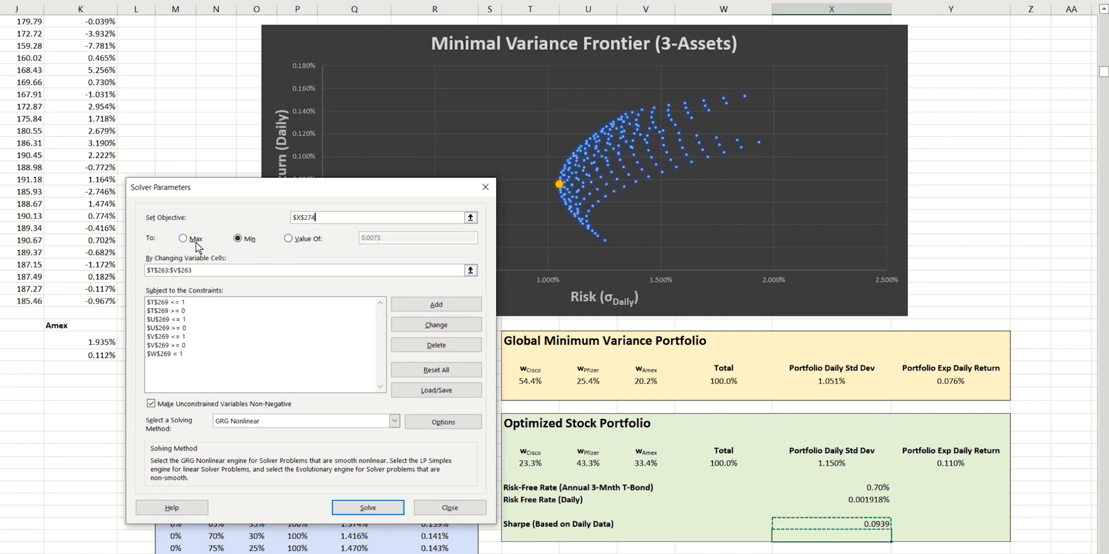
click(184, 239)
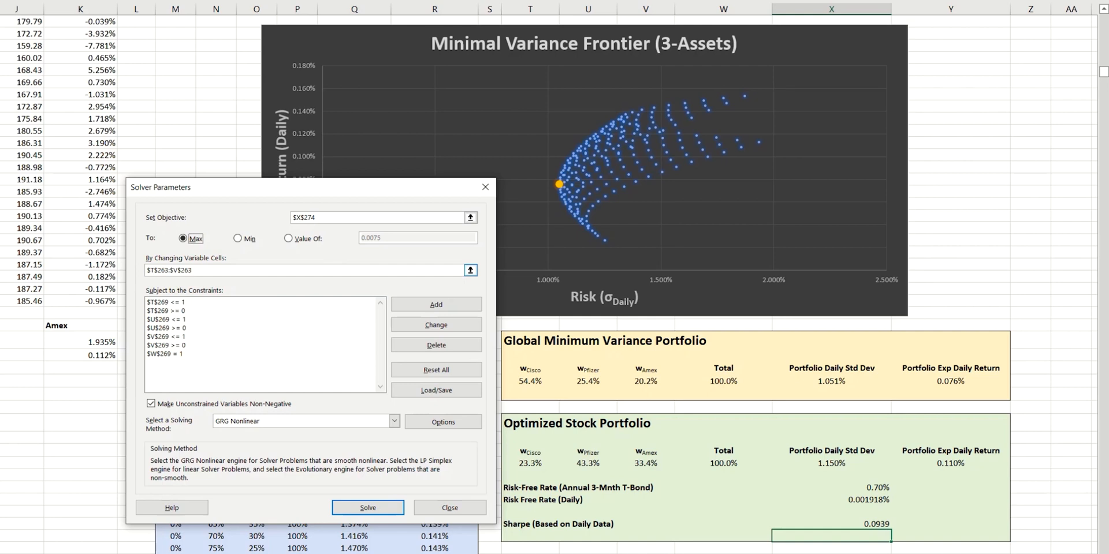
mouse_move(471, 273)
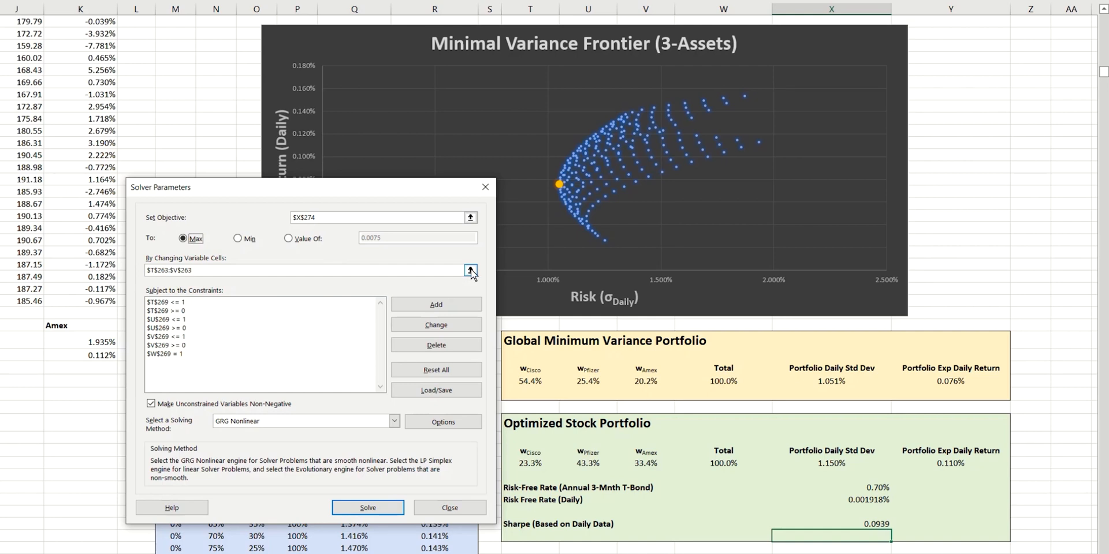
click(470, 271)
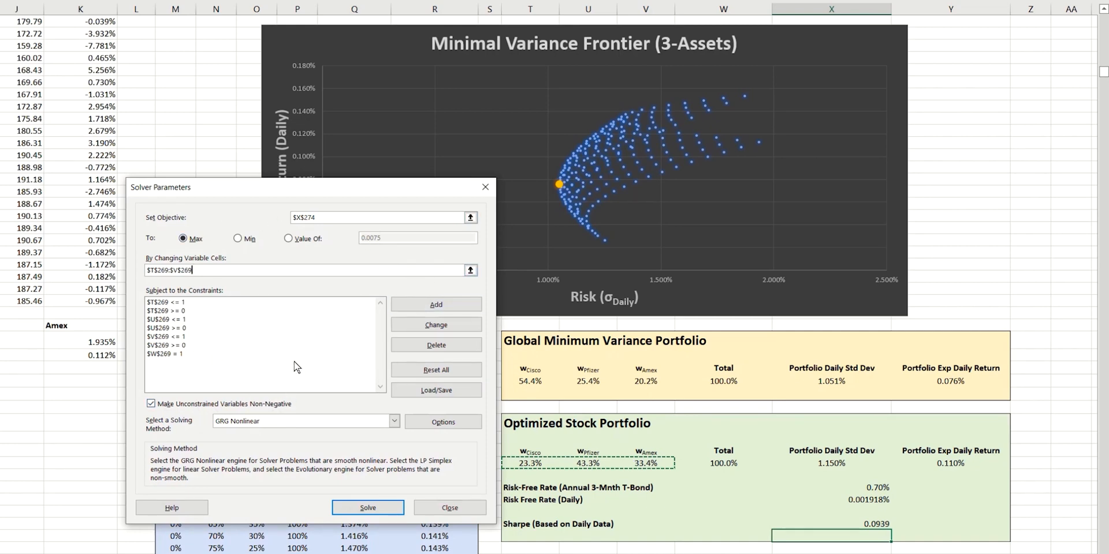
mouse_move(627, 438)
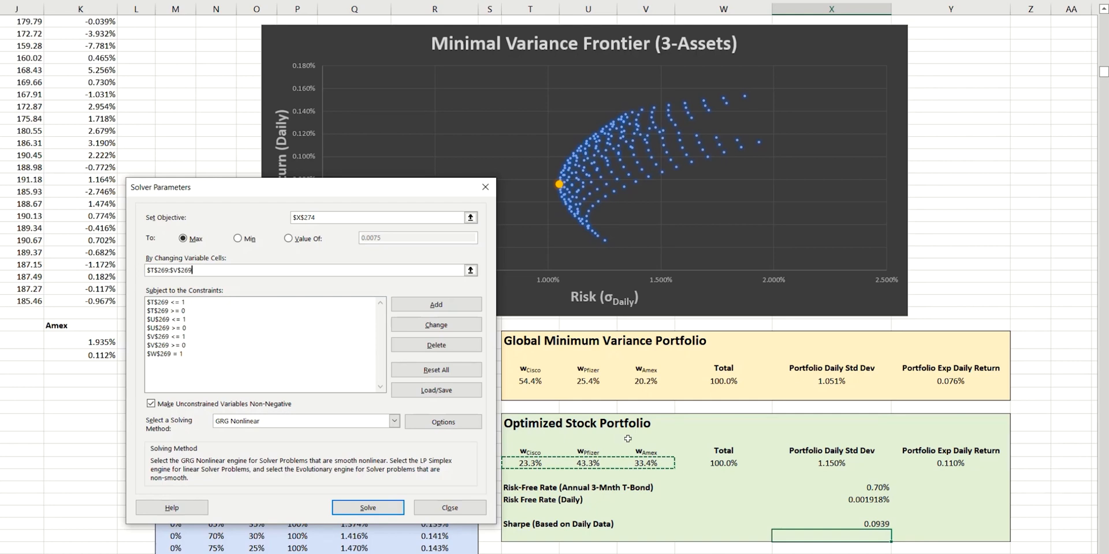
mouse_move(532, 478)
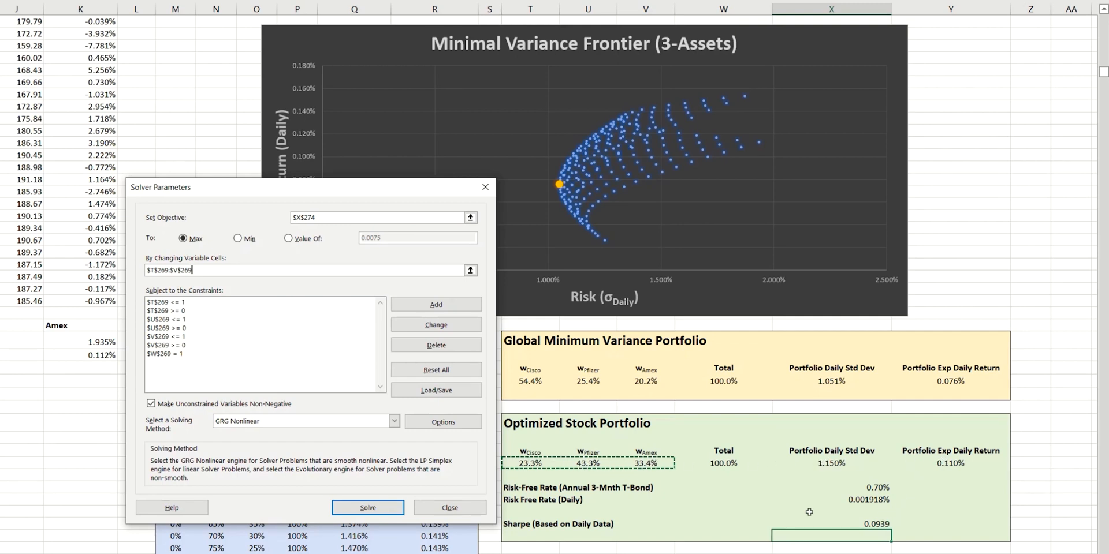
Run Solver and keep the 0.0%, 58.9%, 41.1% solution with Sharpe 0.1005.
click(368, 507)
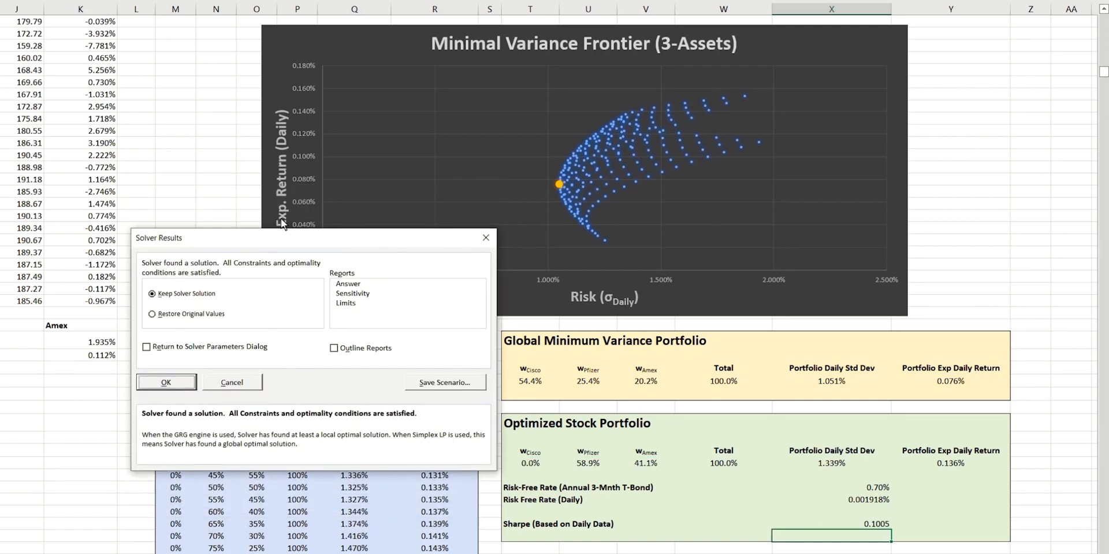
mouse_move(228, 265)
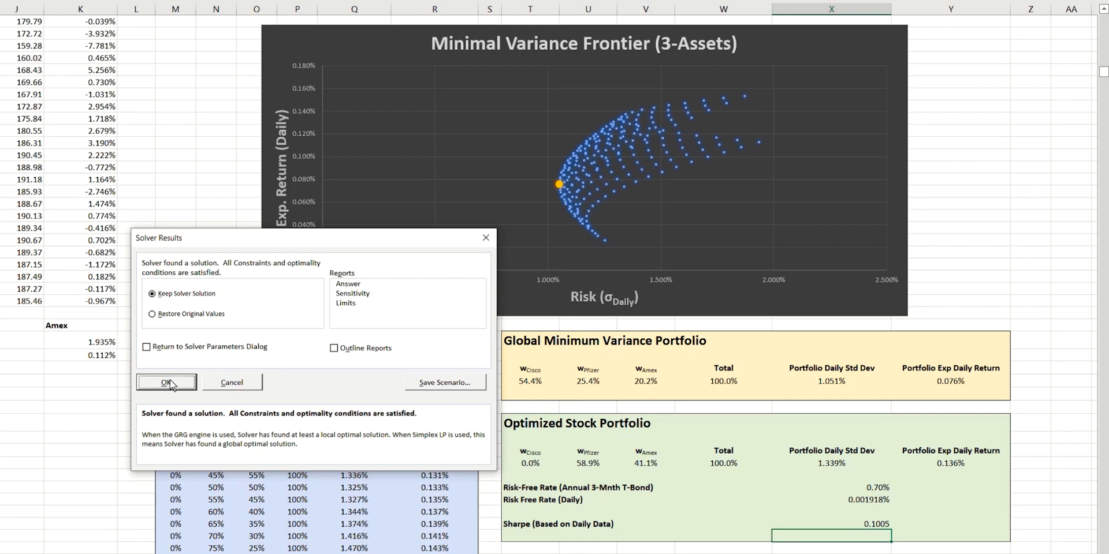
click(166, 382)
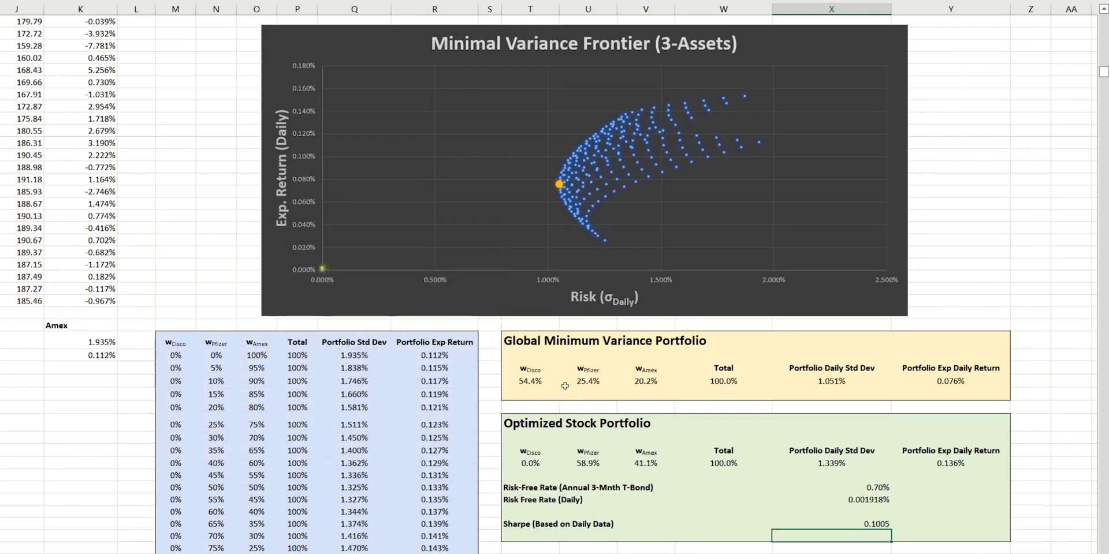
mouse_move(659, 351)
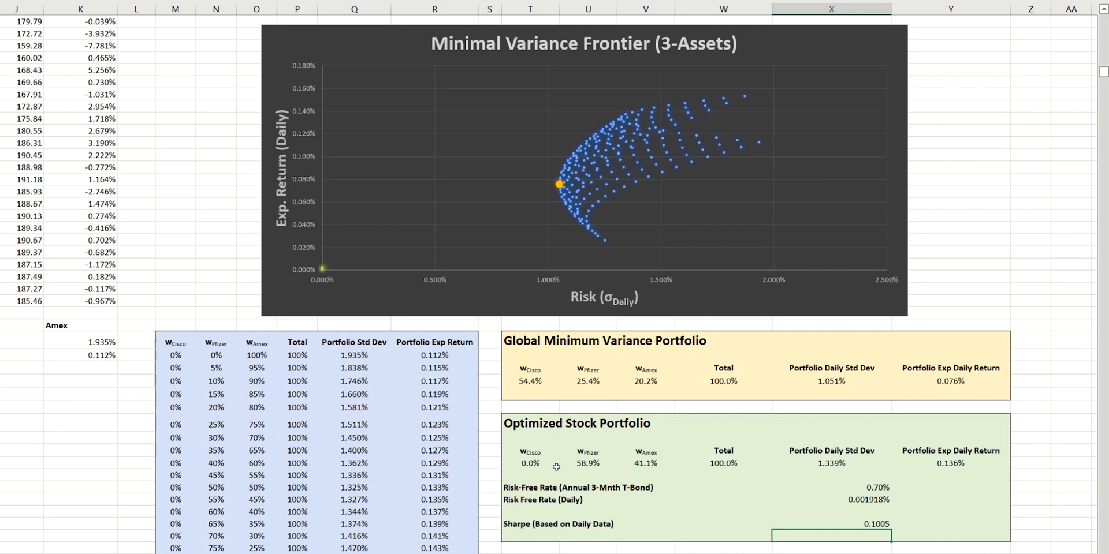
mouse_move(543, 449)
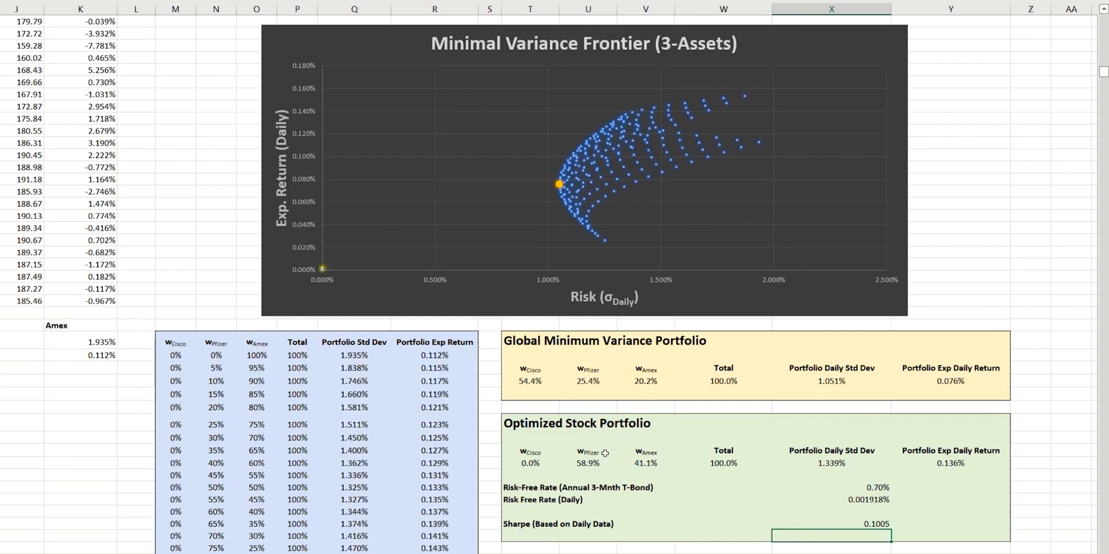
mouse_move(631, 455)
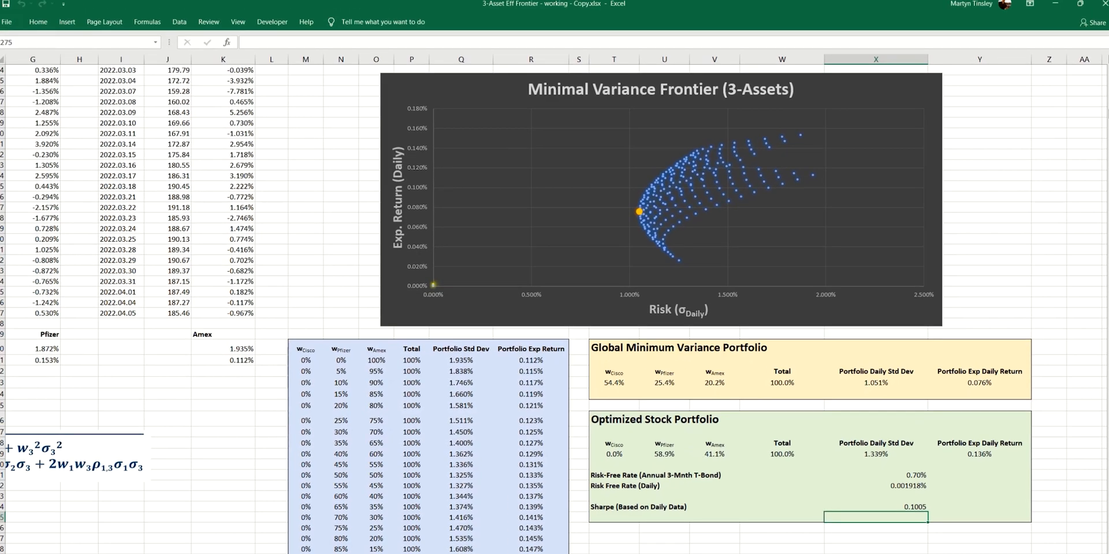
scroll(left, 3)
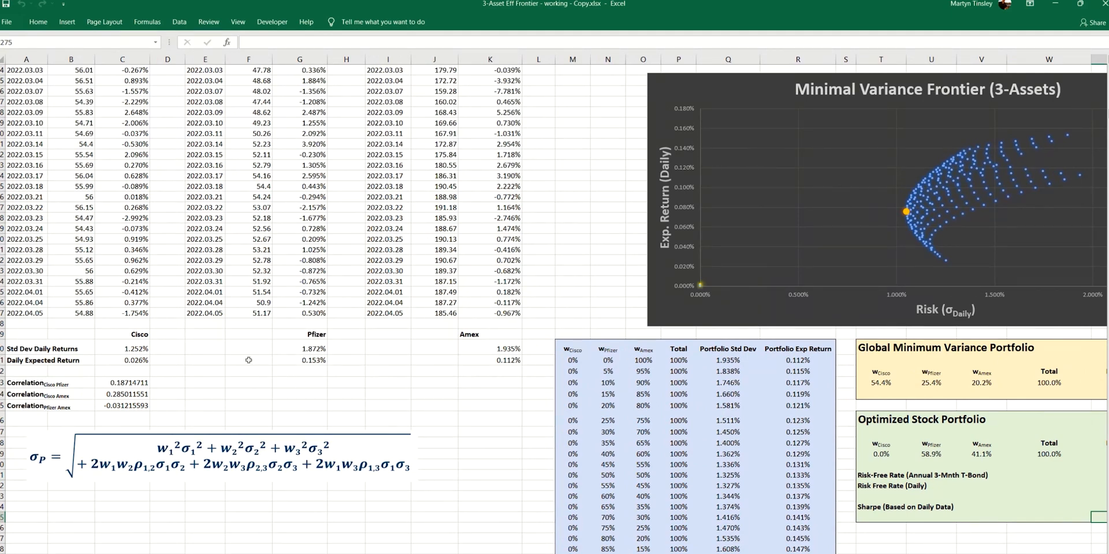
mouse_move(168, 339)
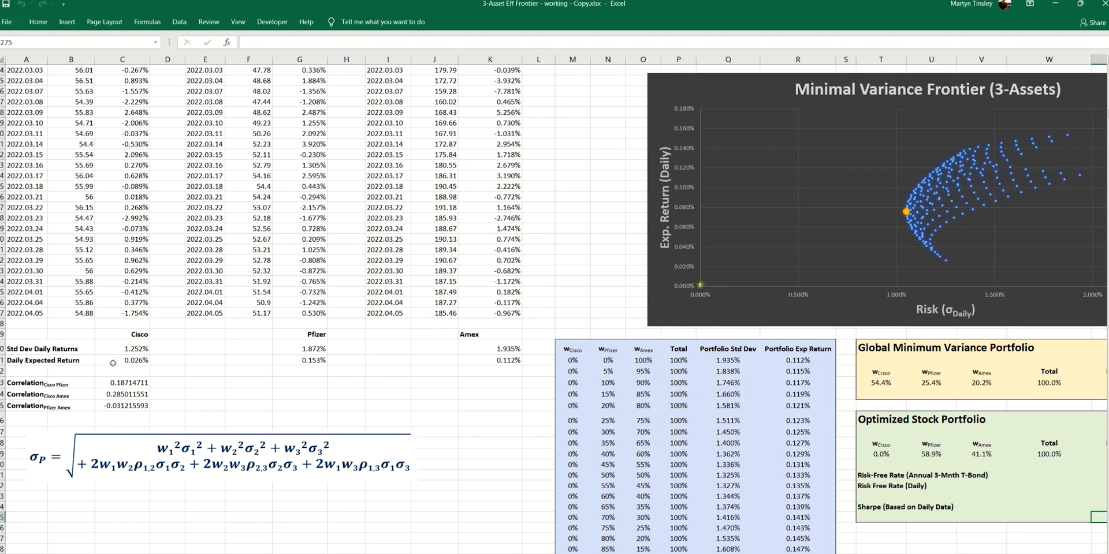
click(122, 361)
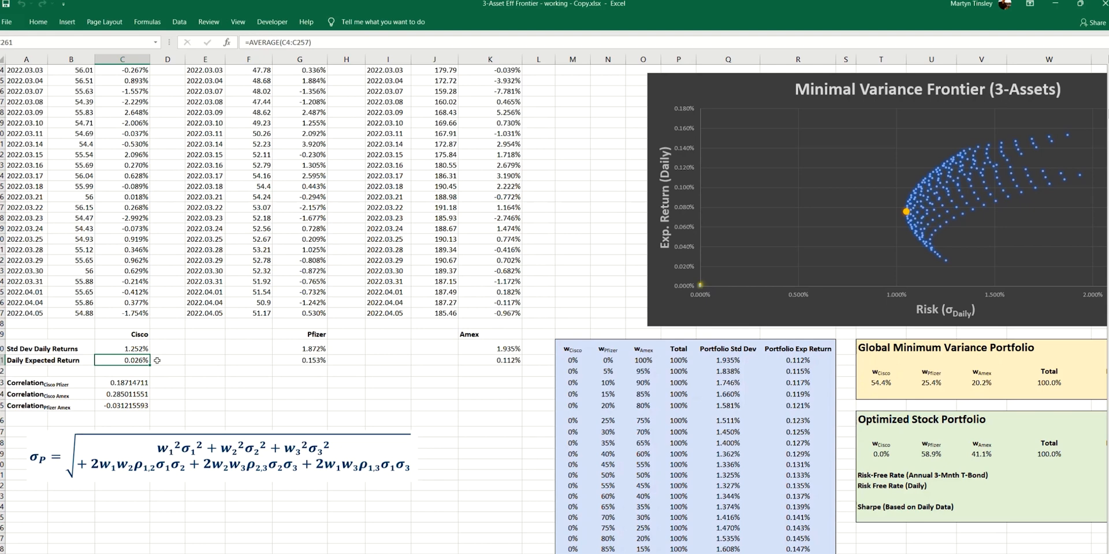
click(124, 349)
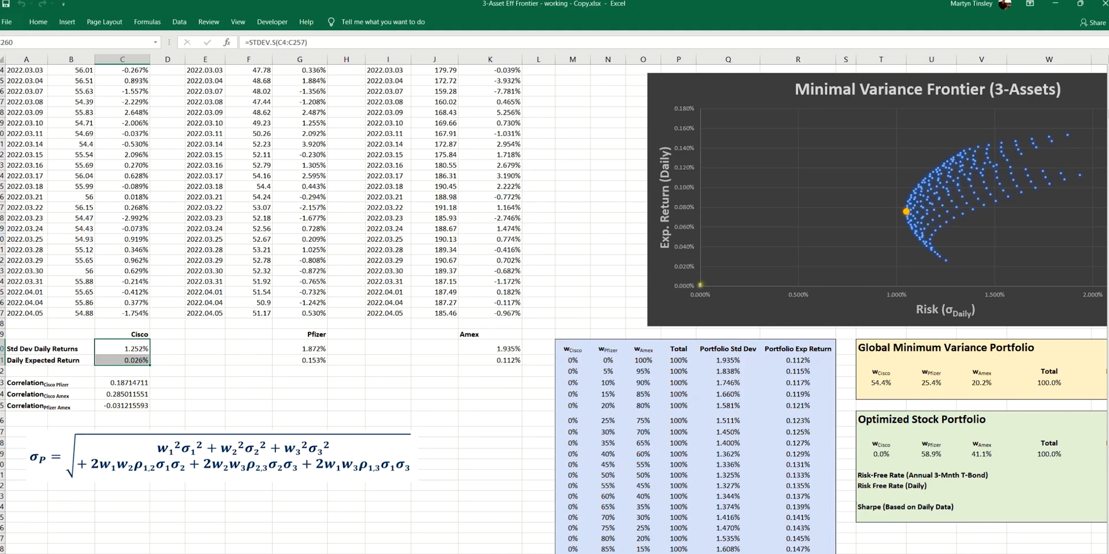
scroll(right, 3)
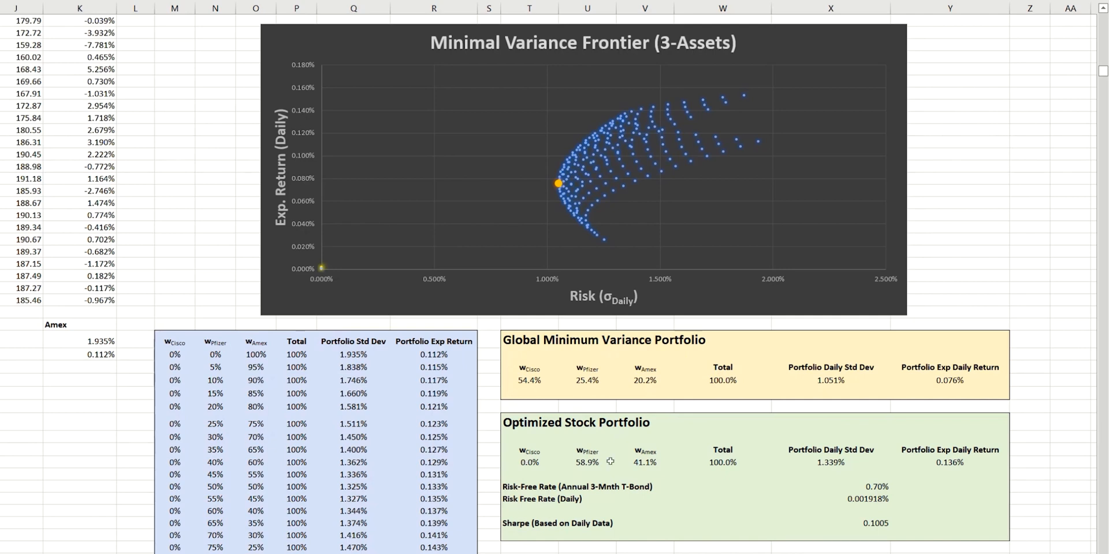
mouse_move(683, 478)
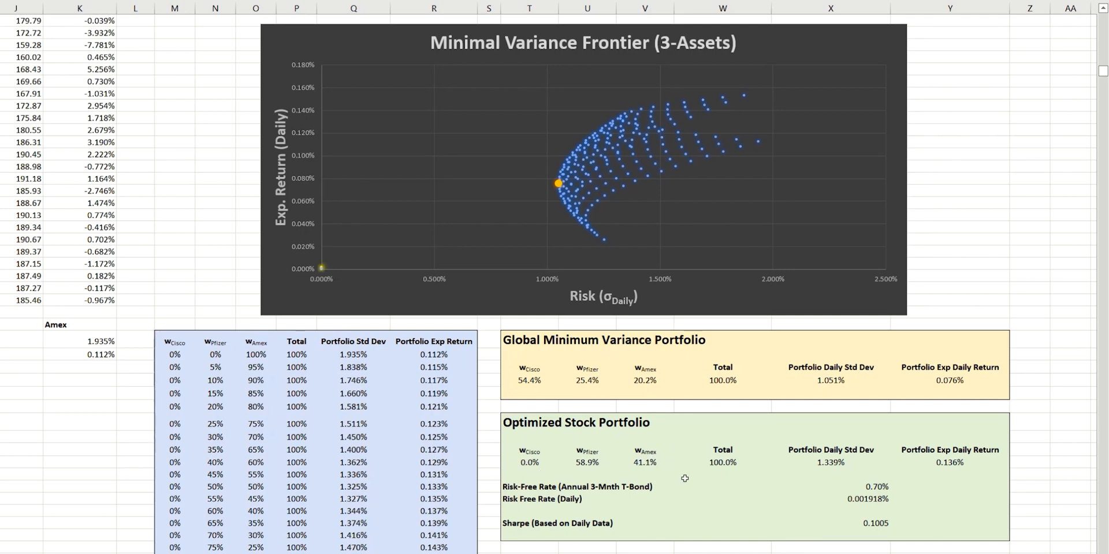
mouse_move(596, 458)
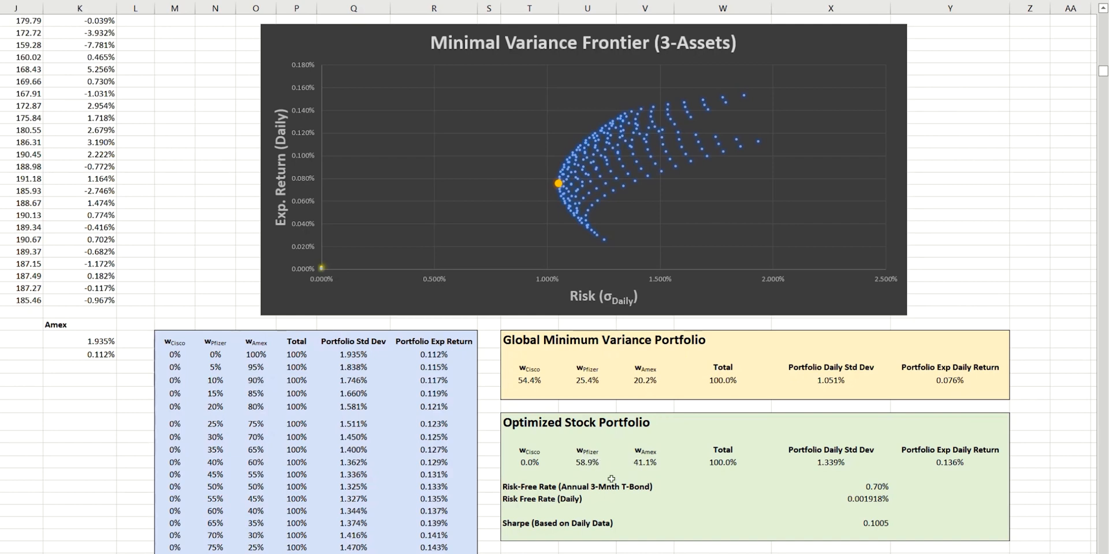
mouse_move(610, 527)
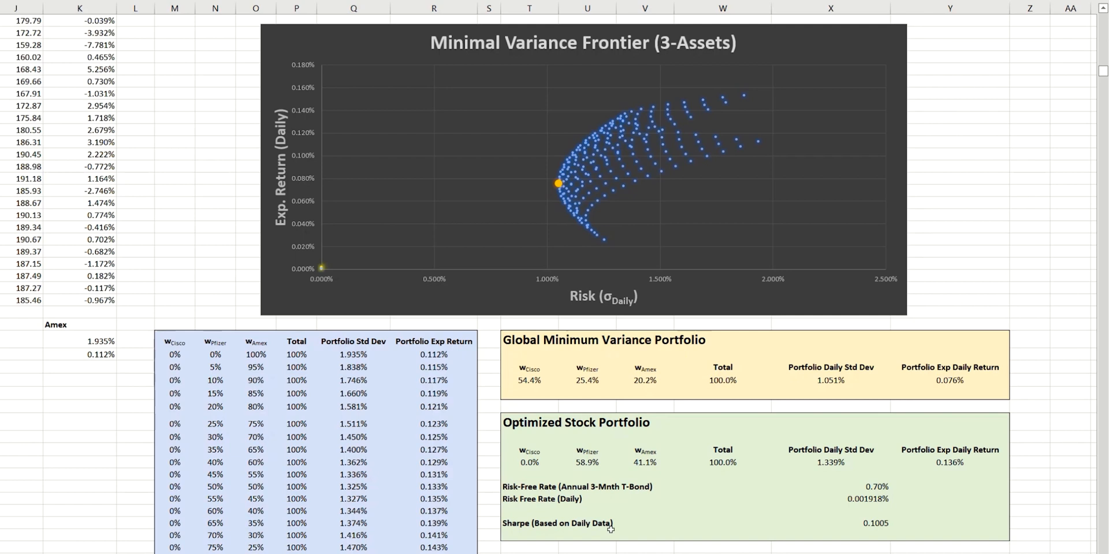
mouse_move(845, 525)
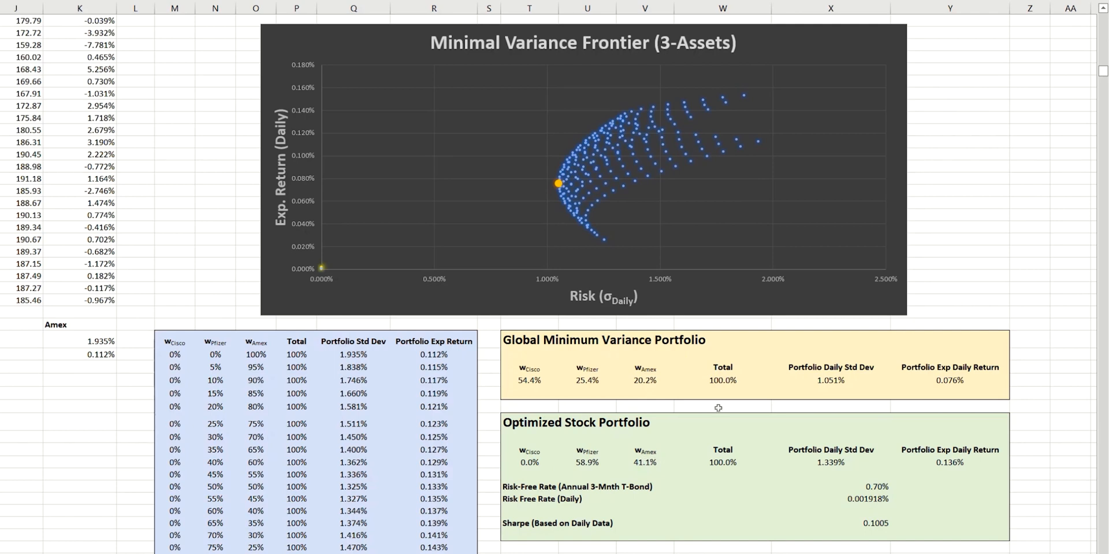
mouse_move(682, 142)
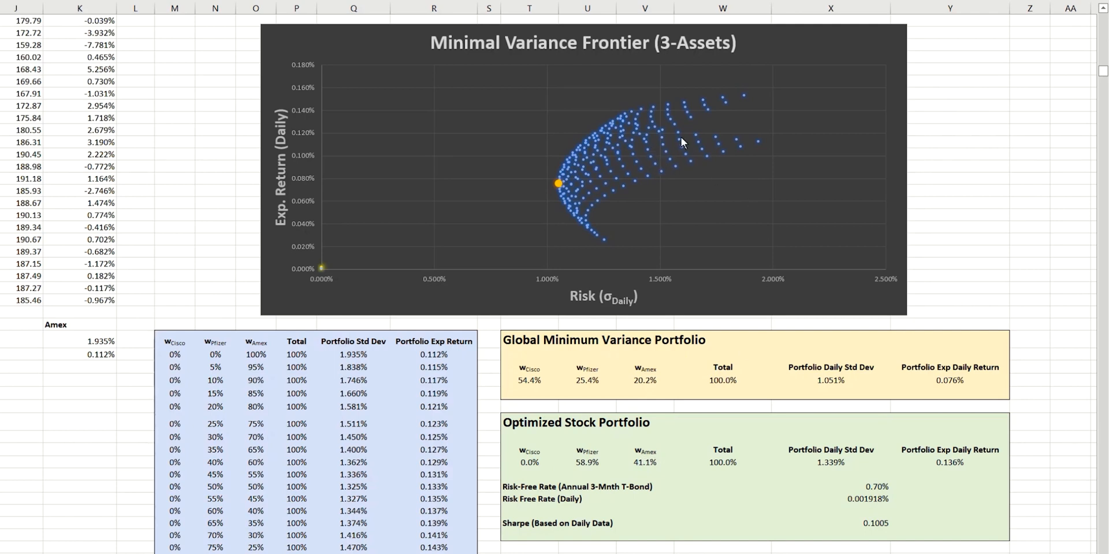
mouse_move(768, 105)
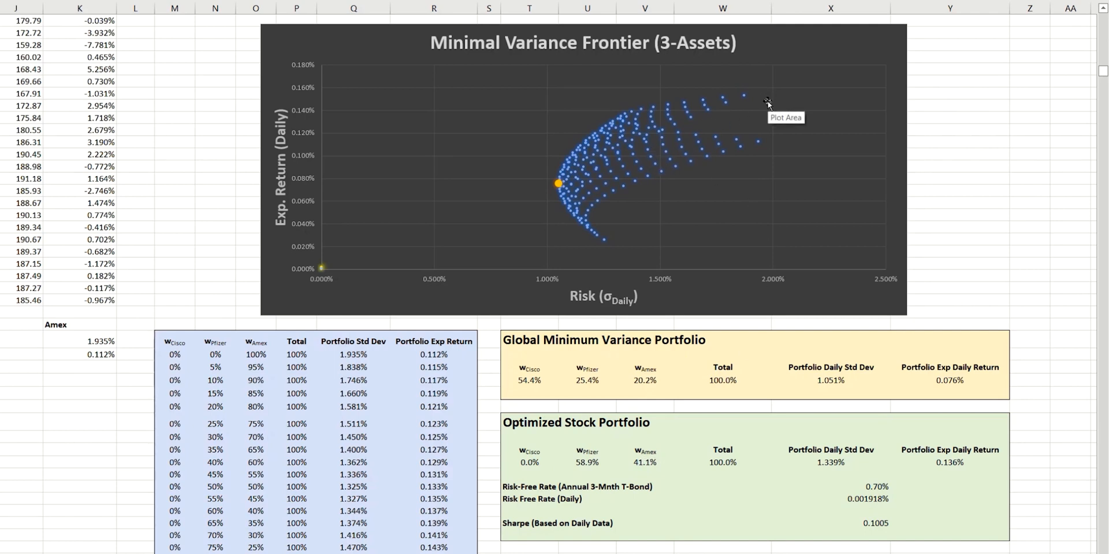
Add an 'Optimal Port' chart series using X269 as X values and Y269 as Y values.
right_click(768, 103)
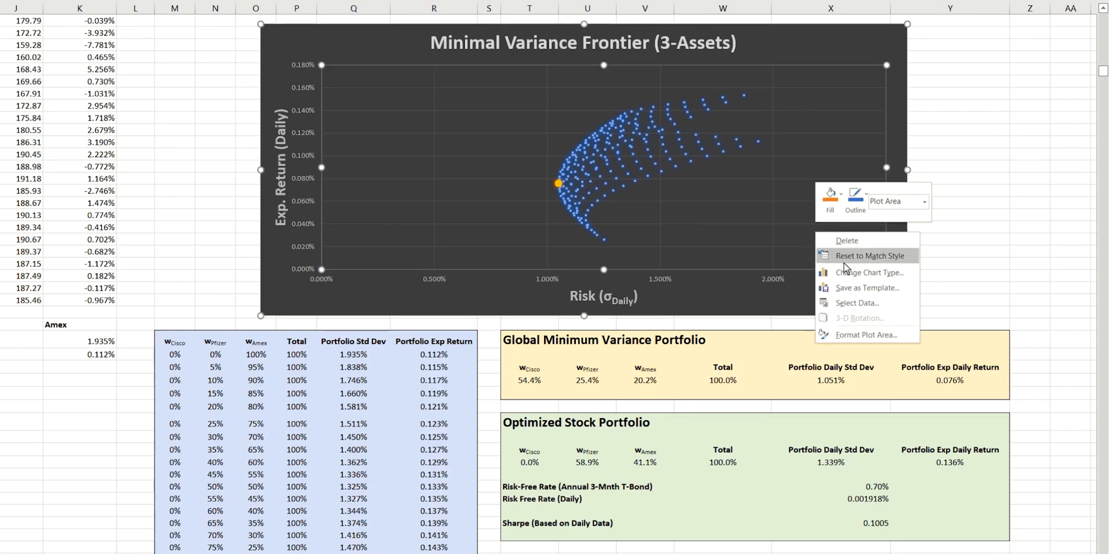
click(856, 302)
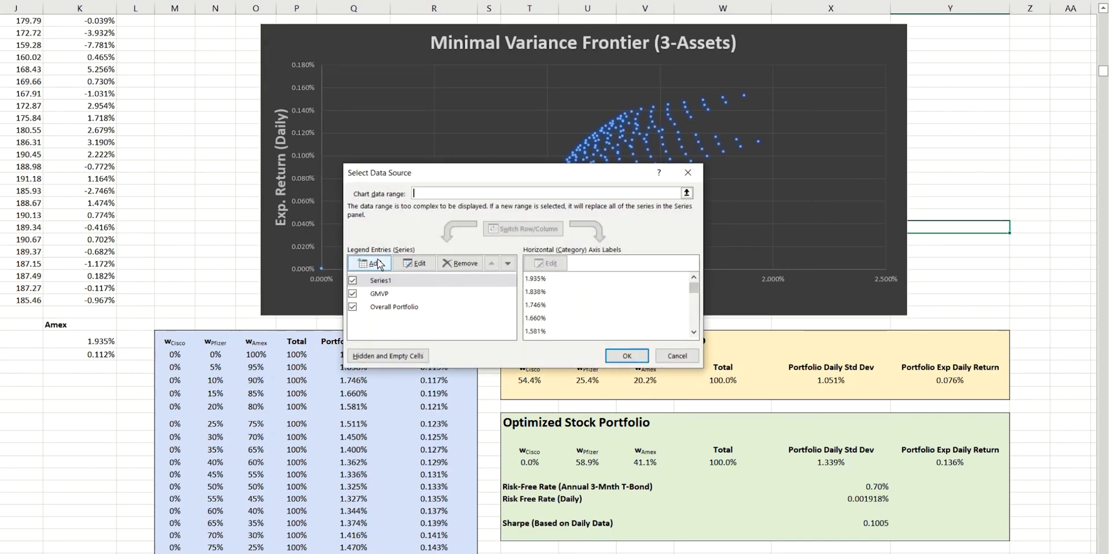
click(371, 263)
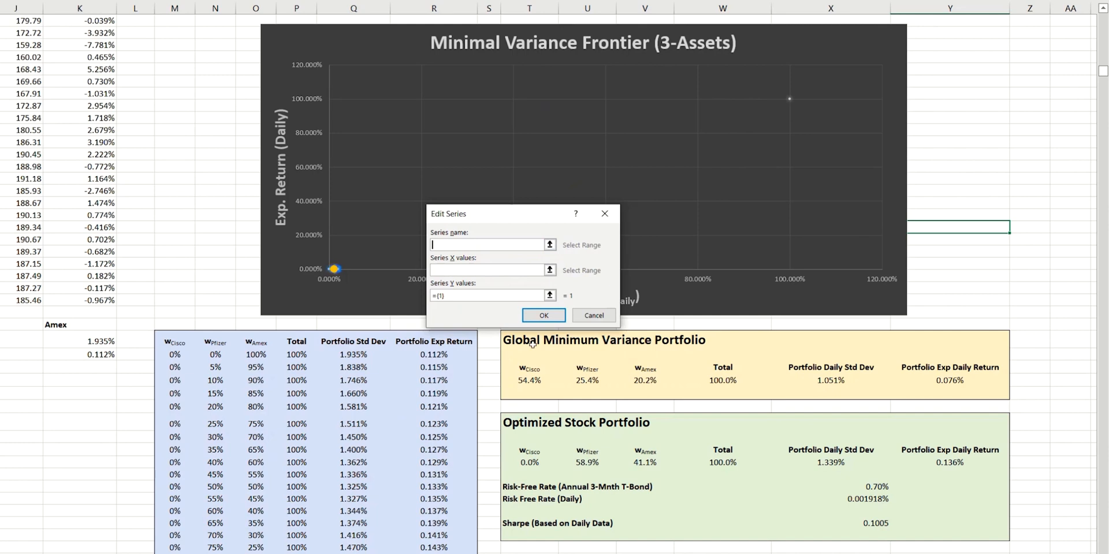
text(Optim)
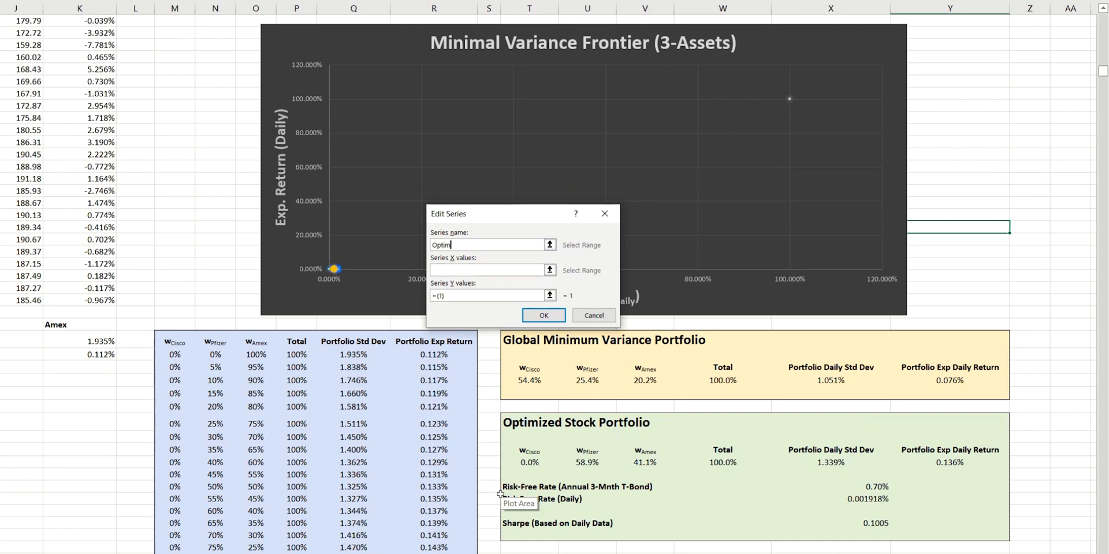
text(al Port)
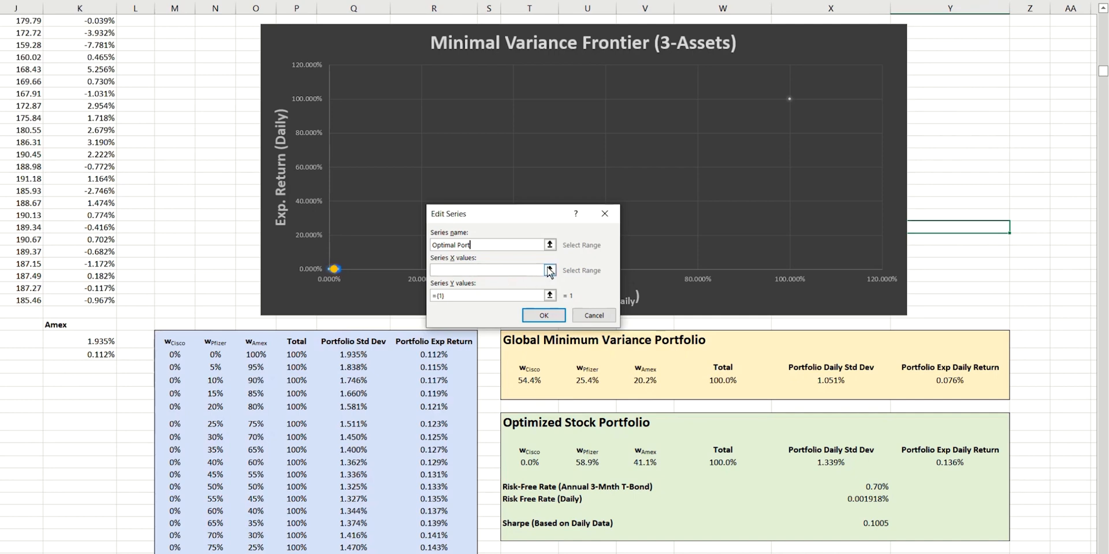
click(549, 270)
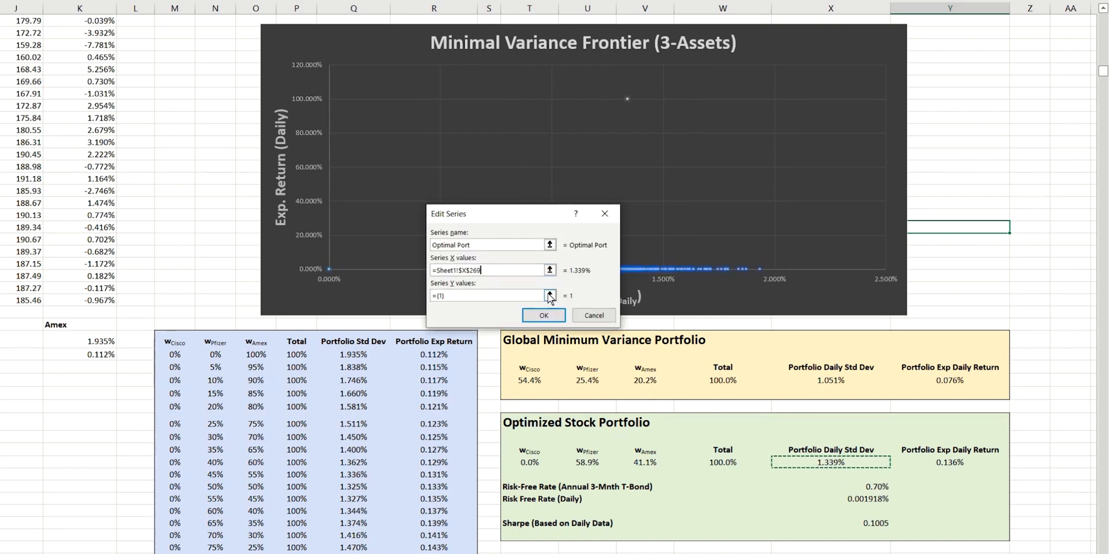
click(549, 295)
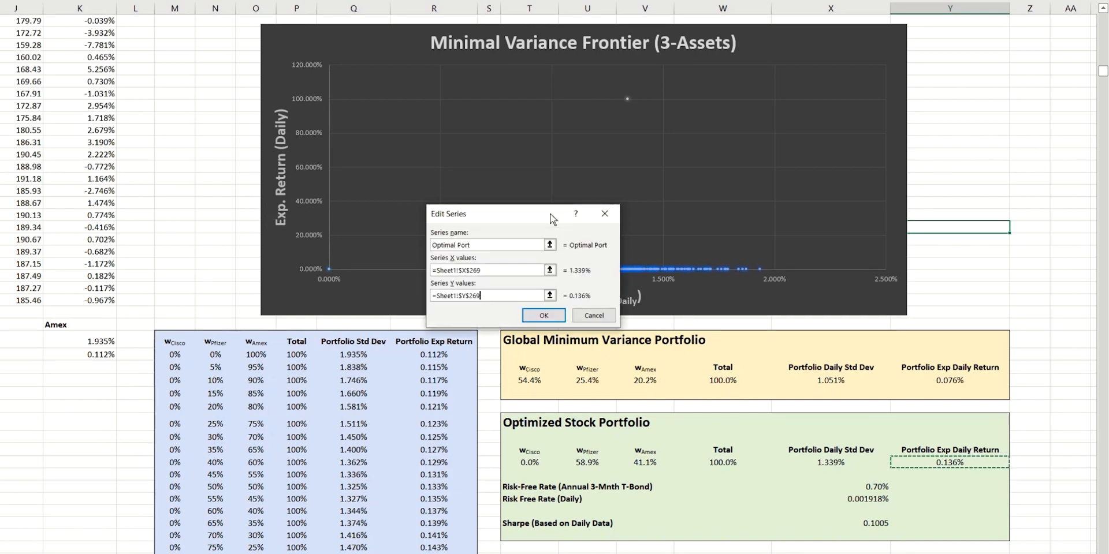
click(543, 316)
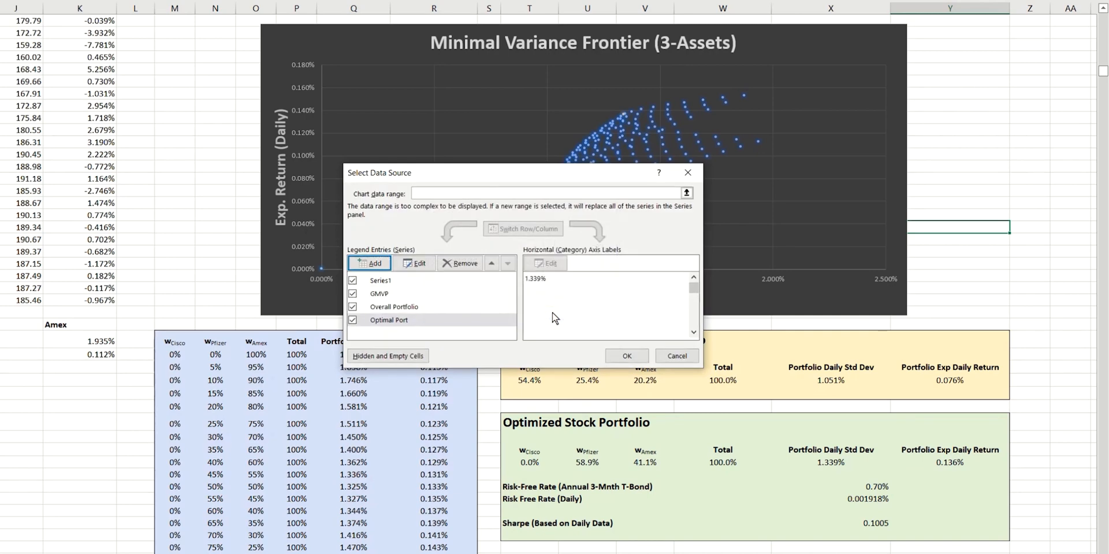
click(625, 356)
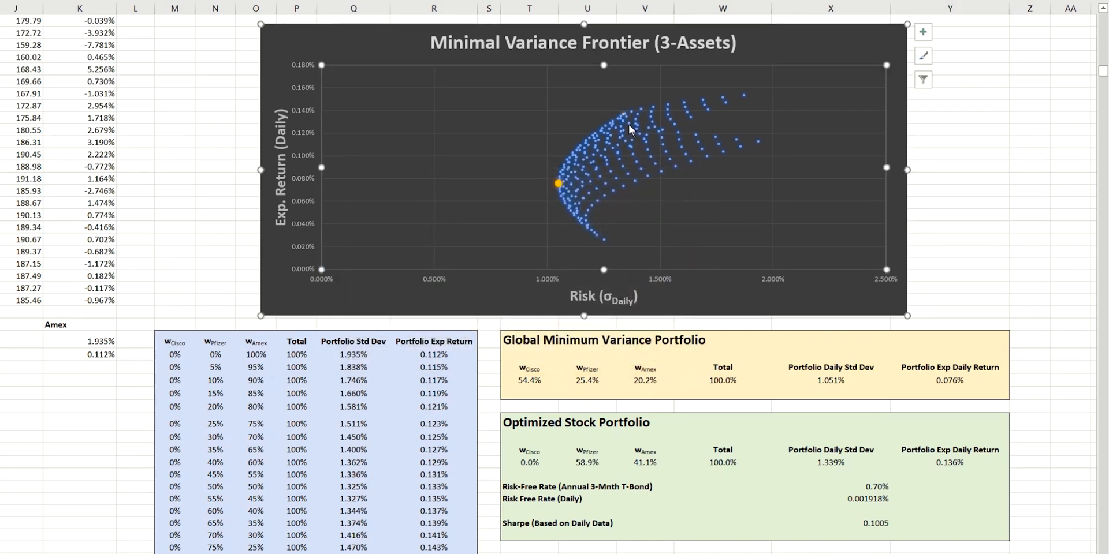
mouse_move(628, 126)
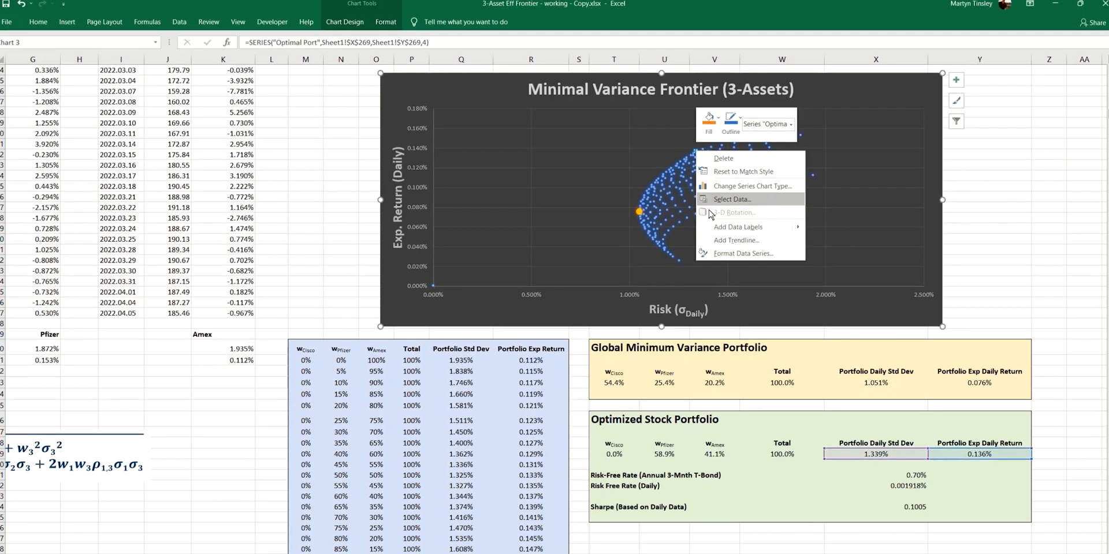
Give the Optimal Port marker built-in size 10 and a green fill.
click(745, 253)
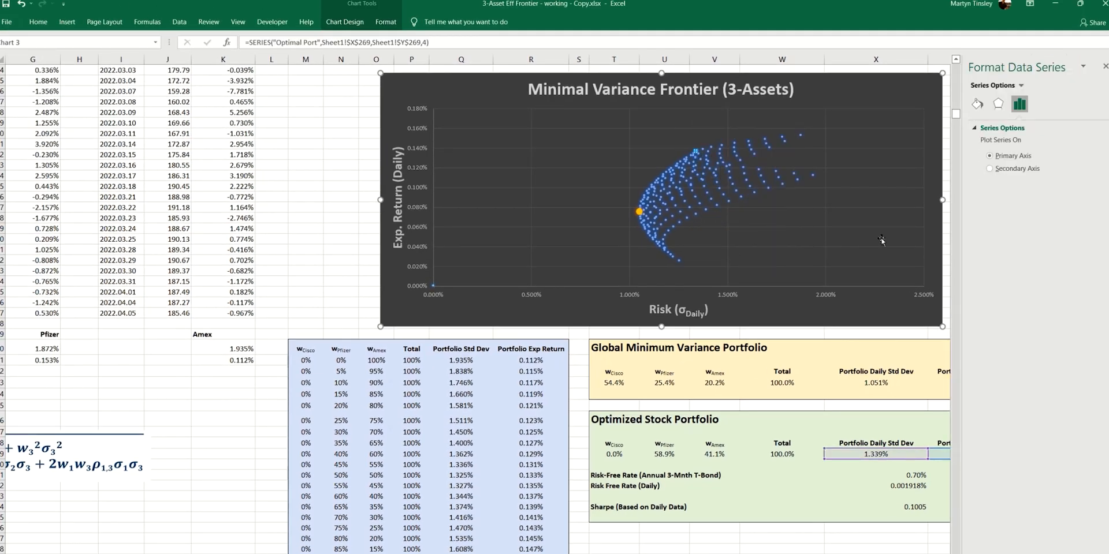
click(977, 104)
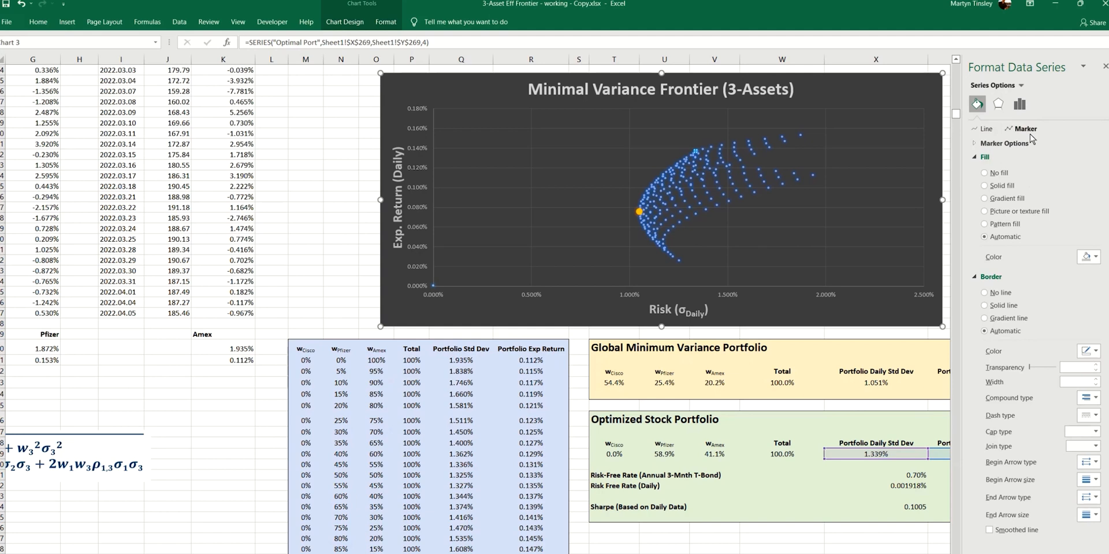
click(1005, 143)
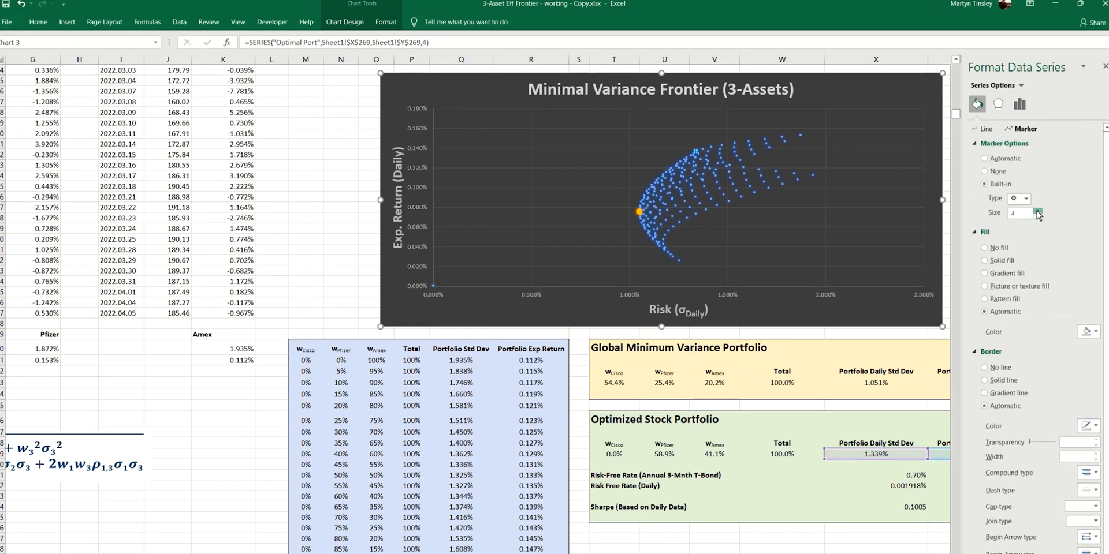
click(1037, 211)
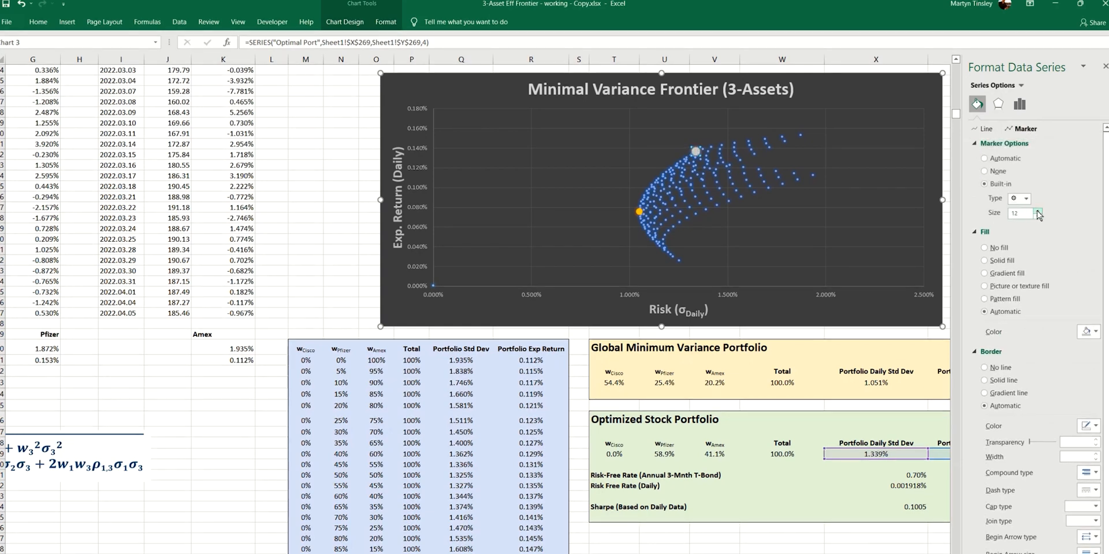
click(1088, 331)
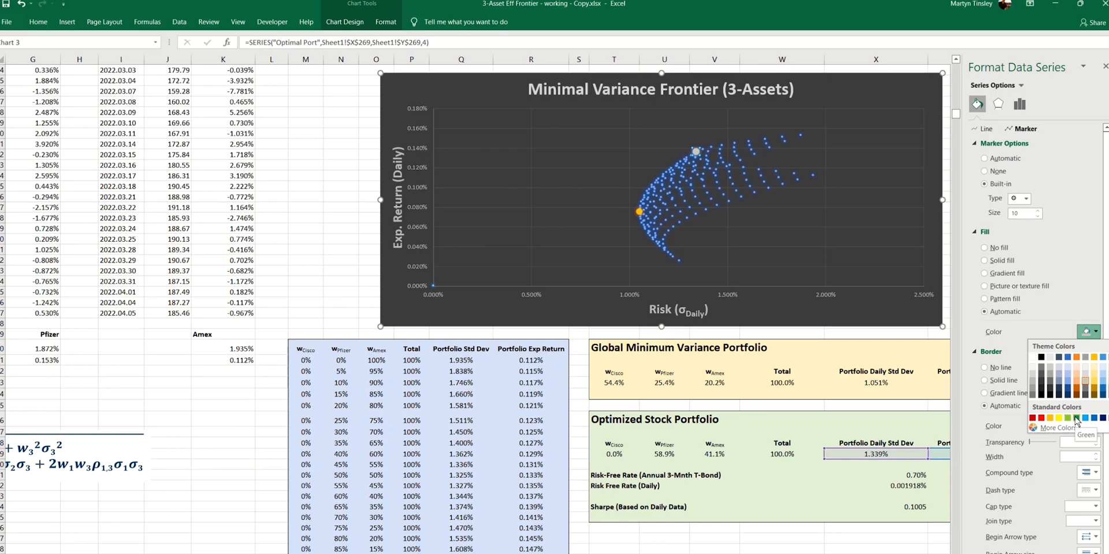
click(1073, 421)
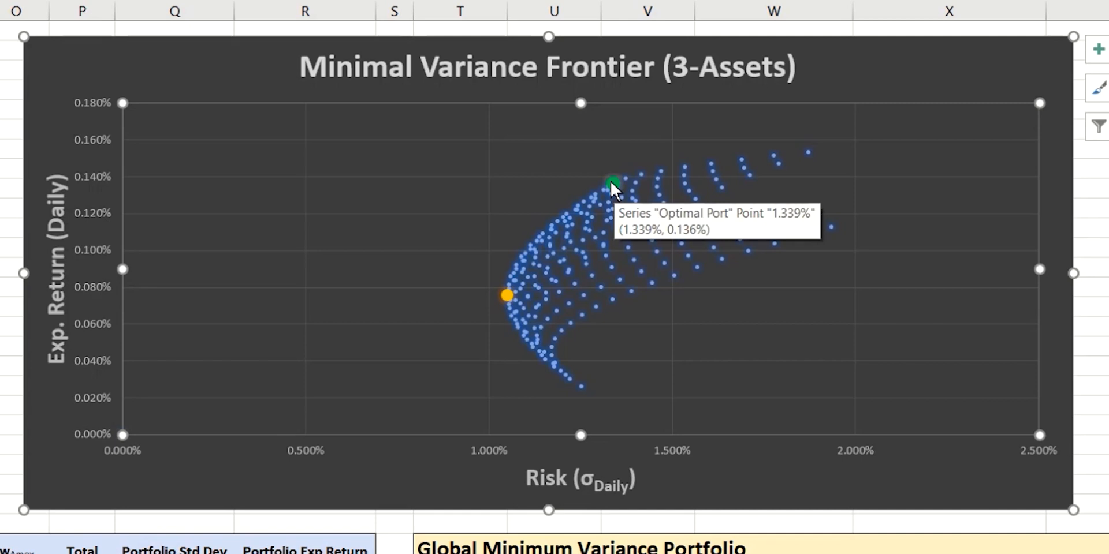
mouse_move(596, 205)
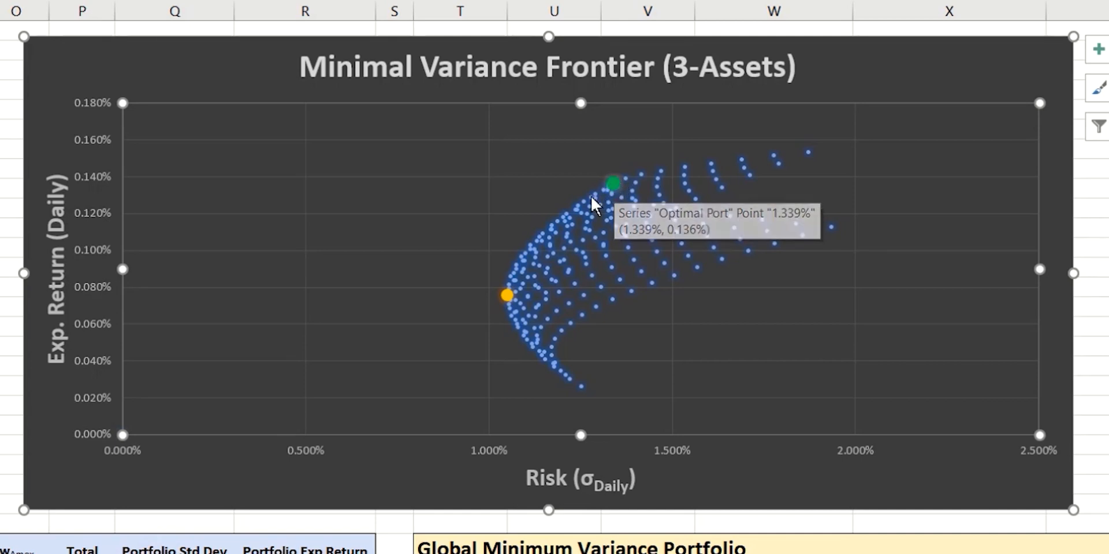
mouse_move(507, 311)
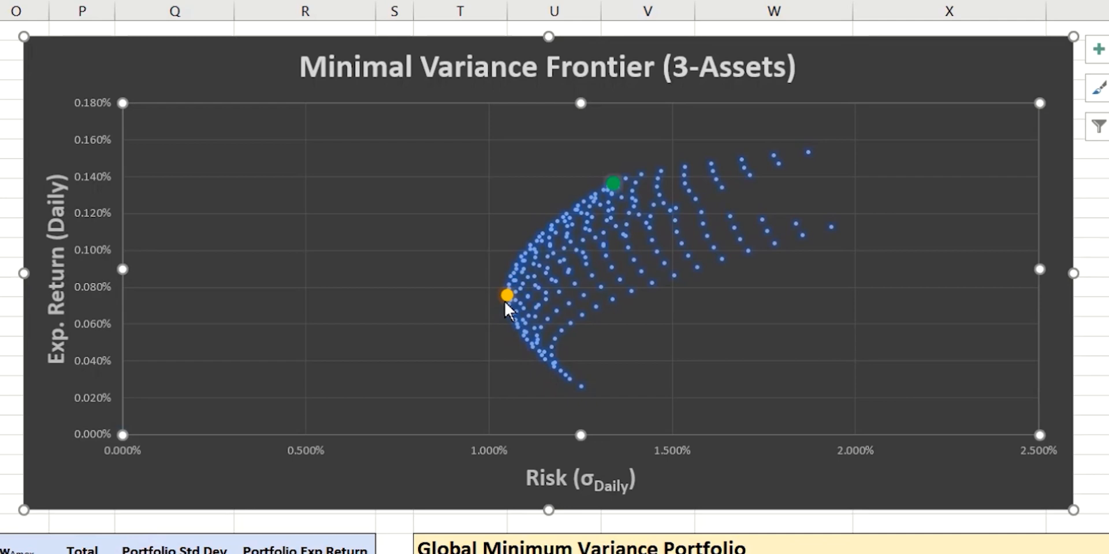
mouse_move(508, 305)
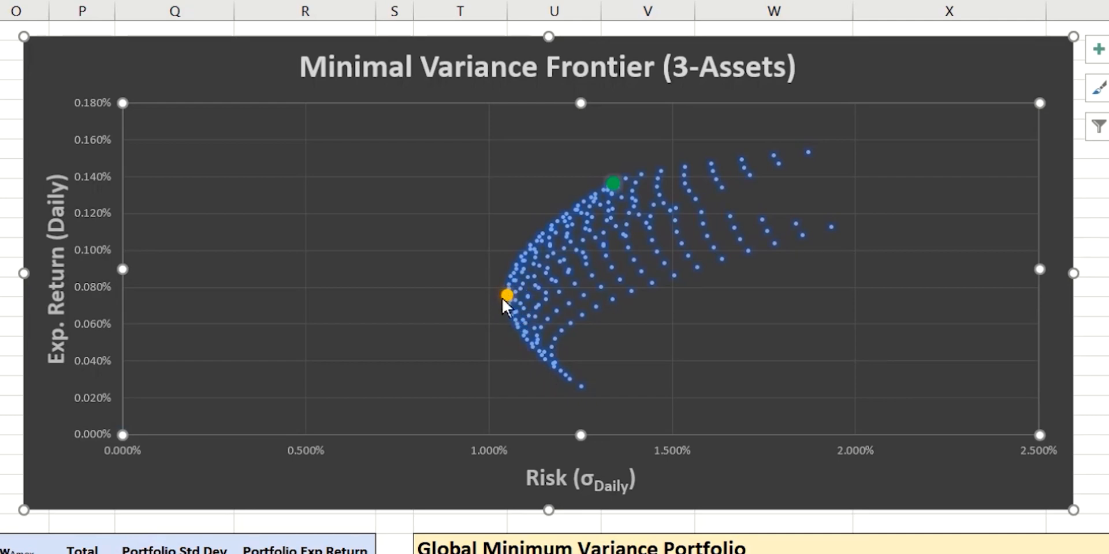
mouse_move(523, 251)
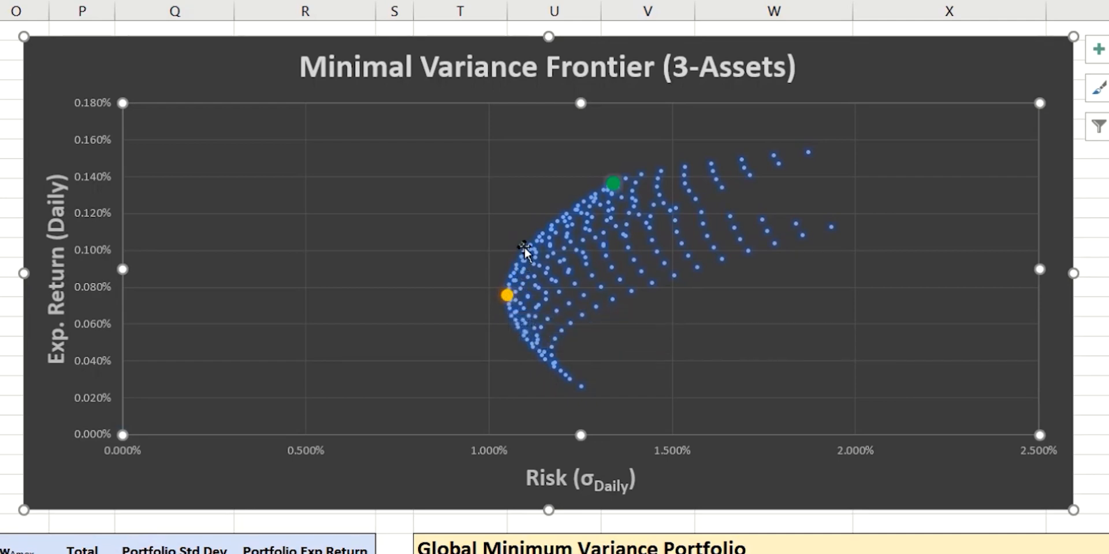